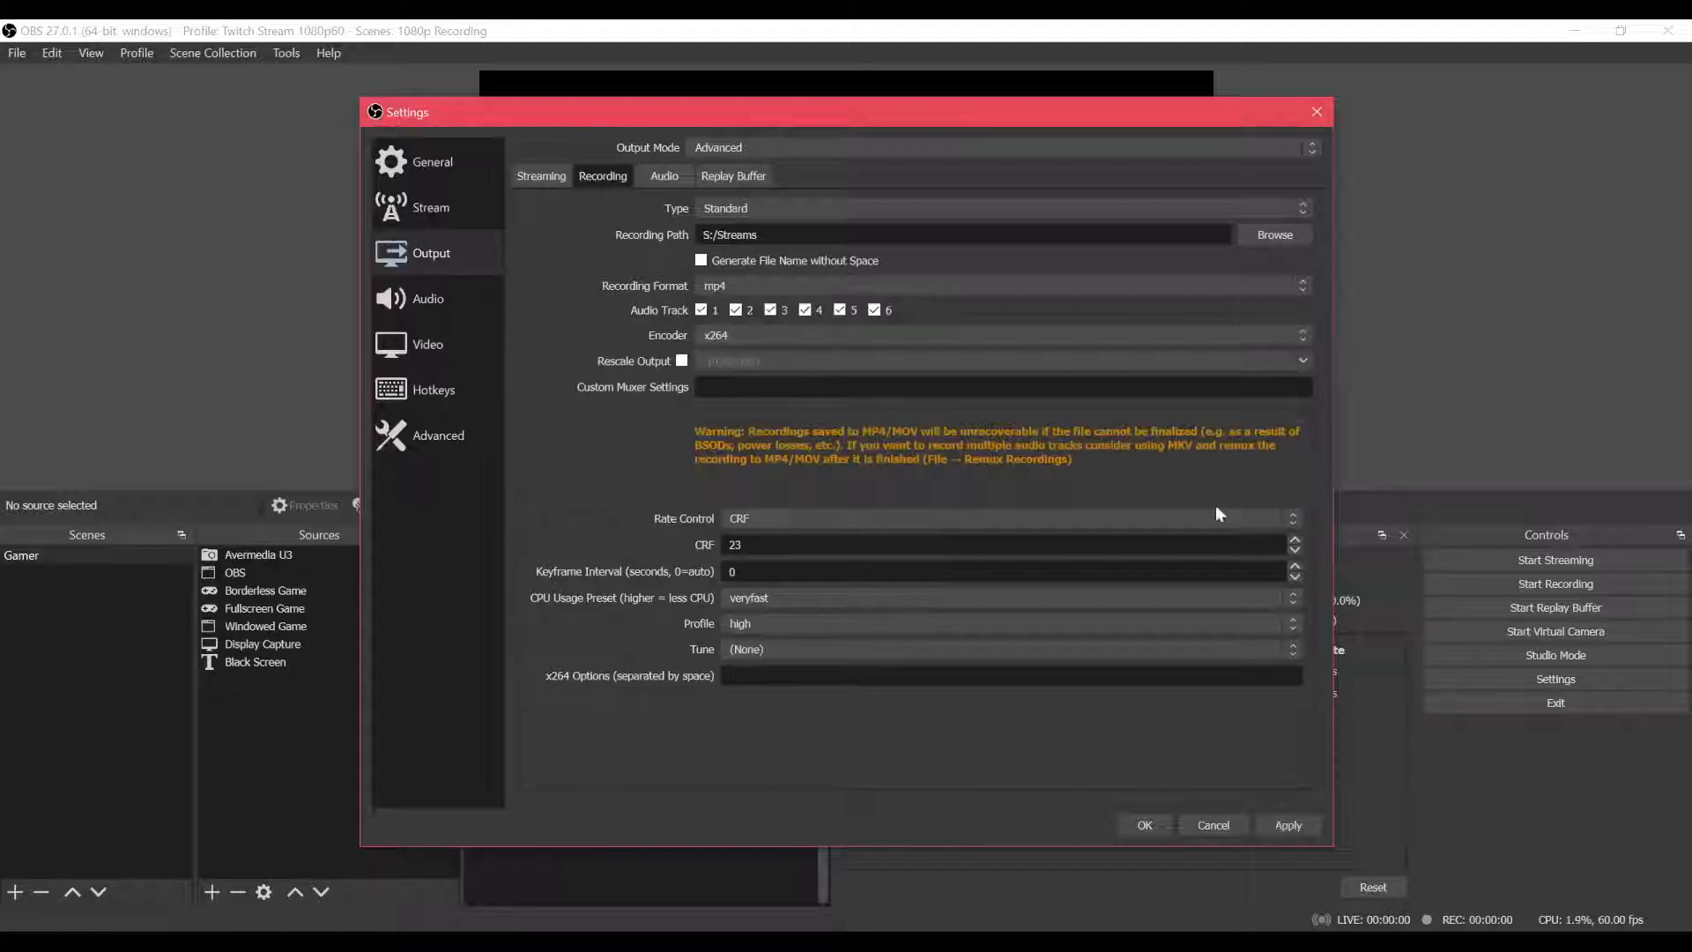
mouse_move(1130, 507)
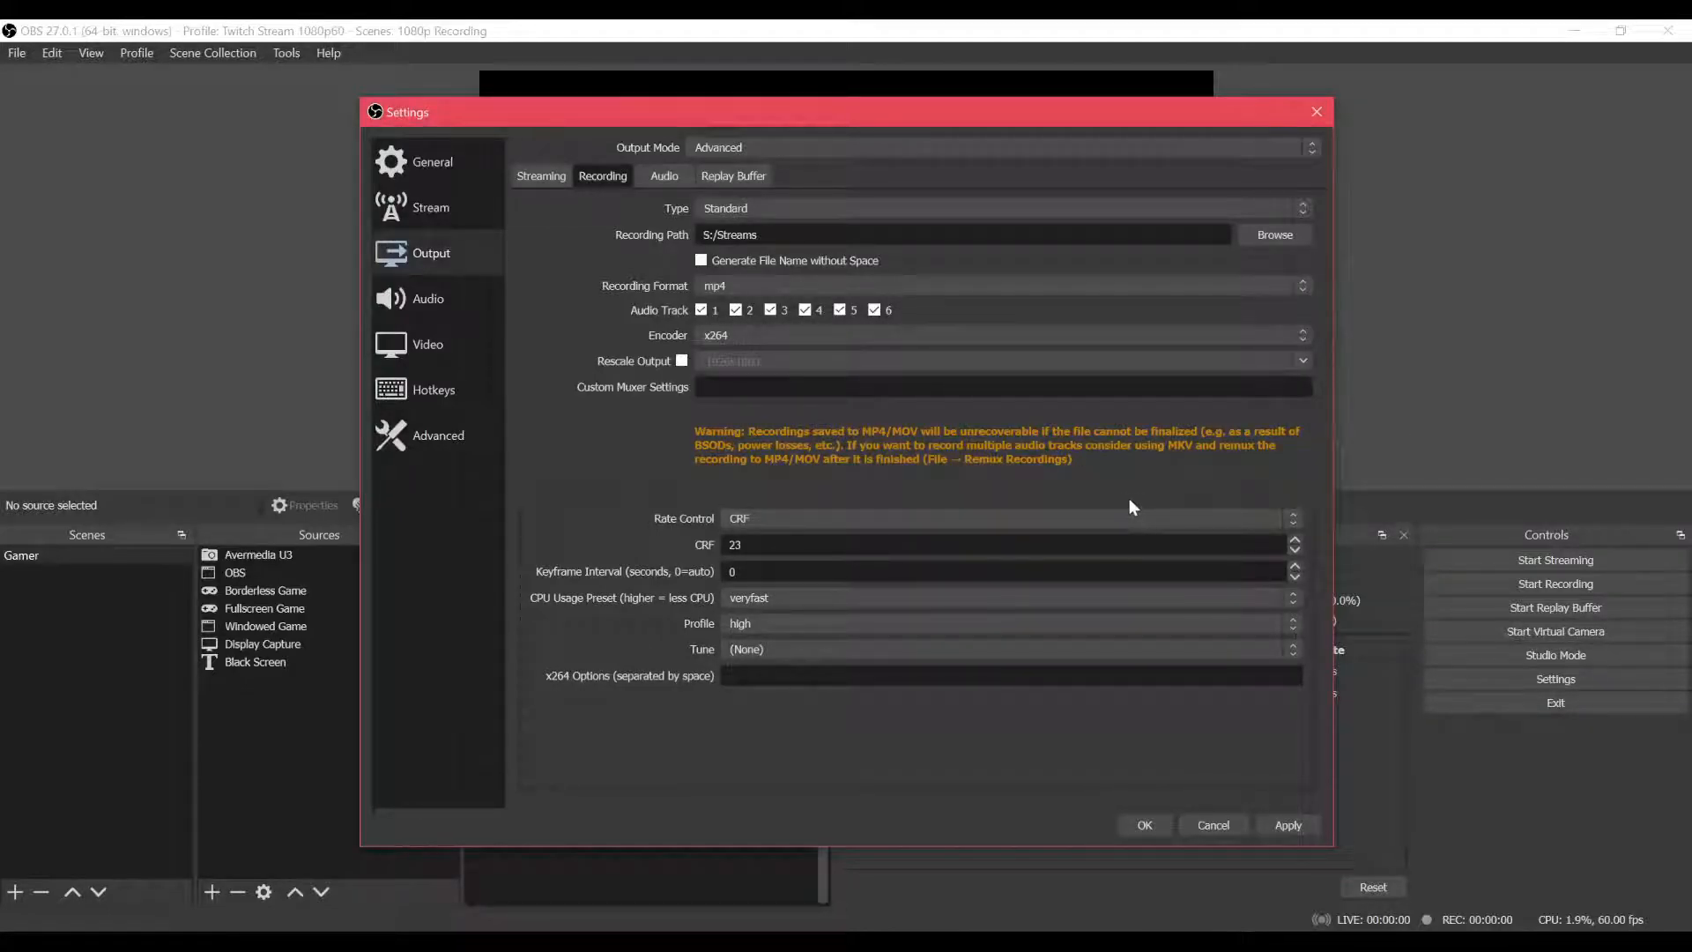
mouse_move(1146, 499)
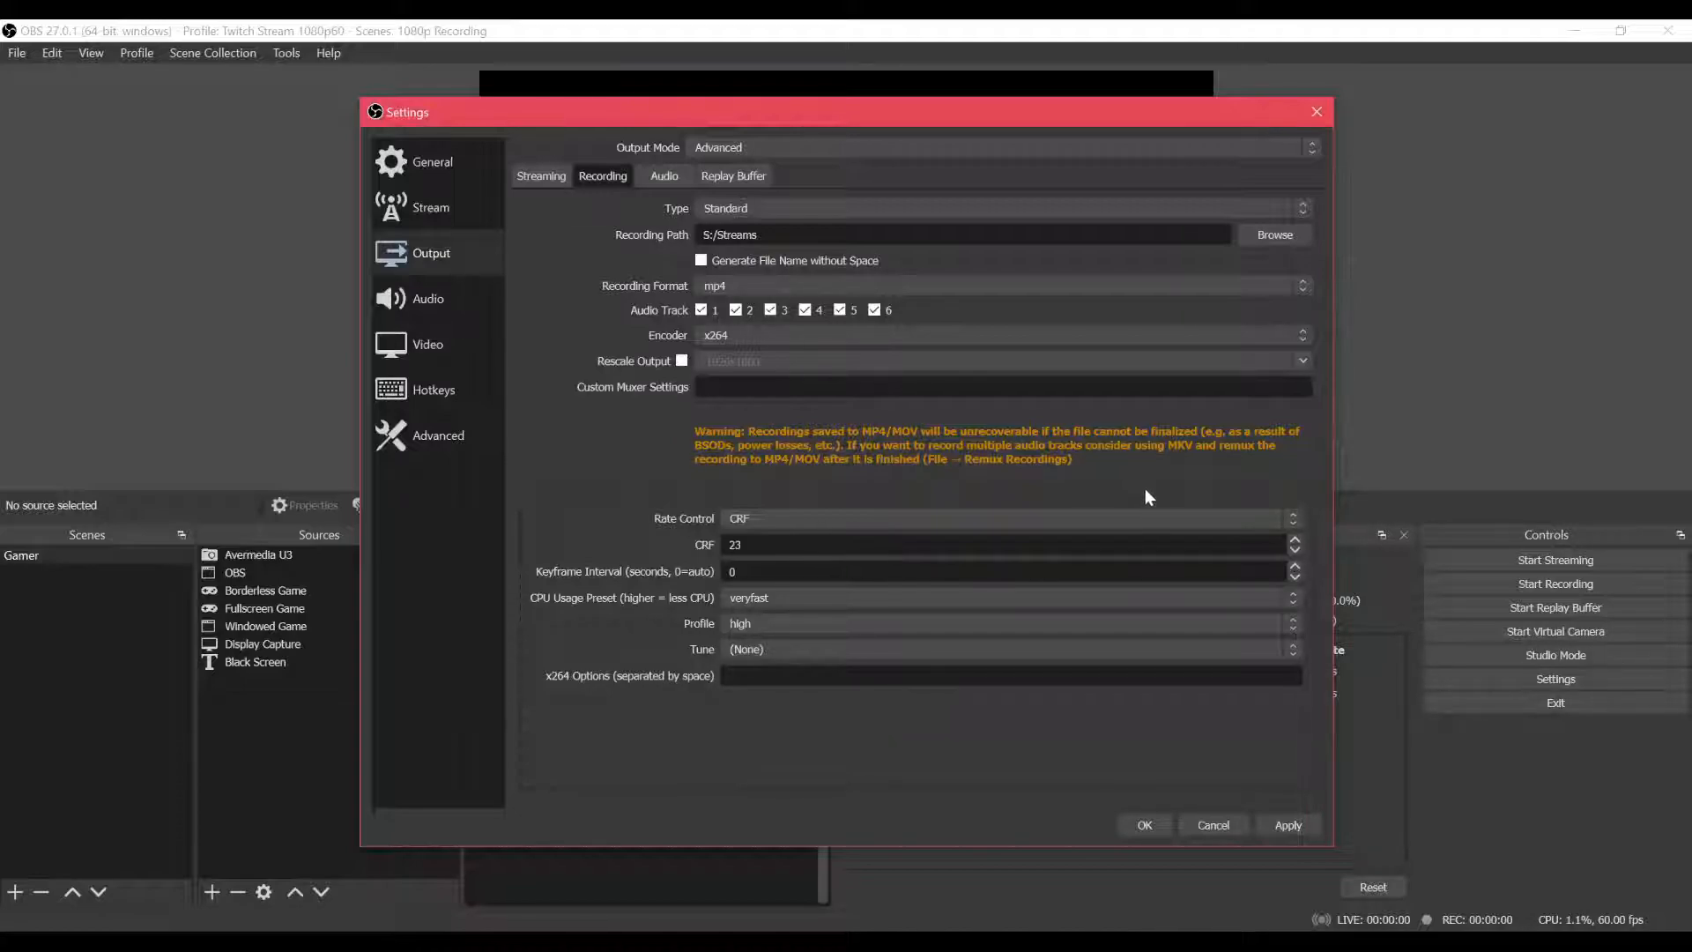
mouse_move(1151, 503)
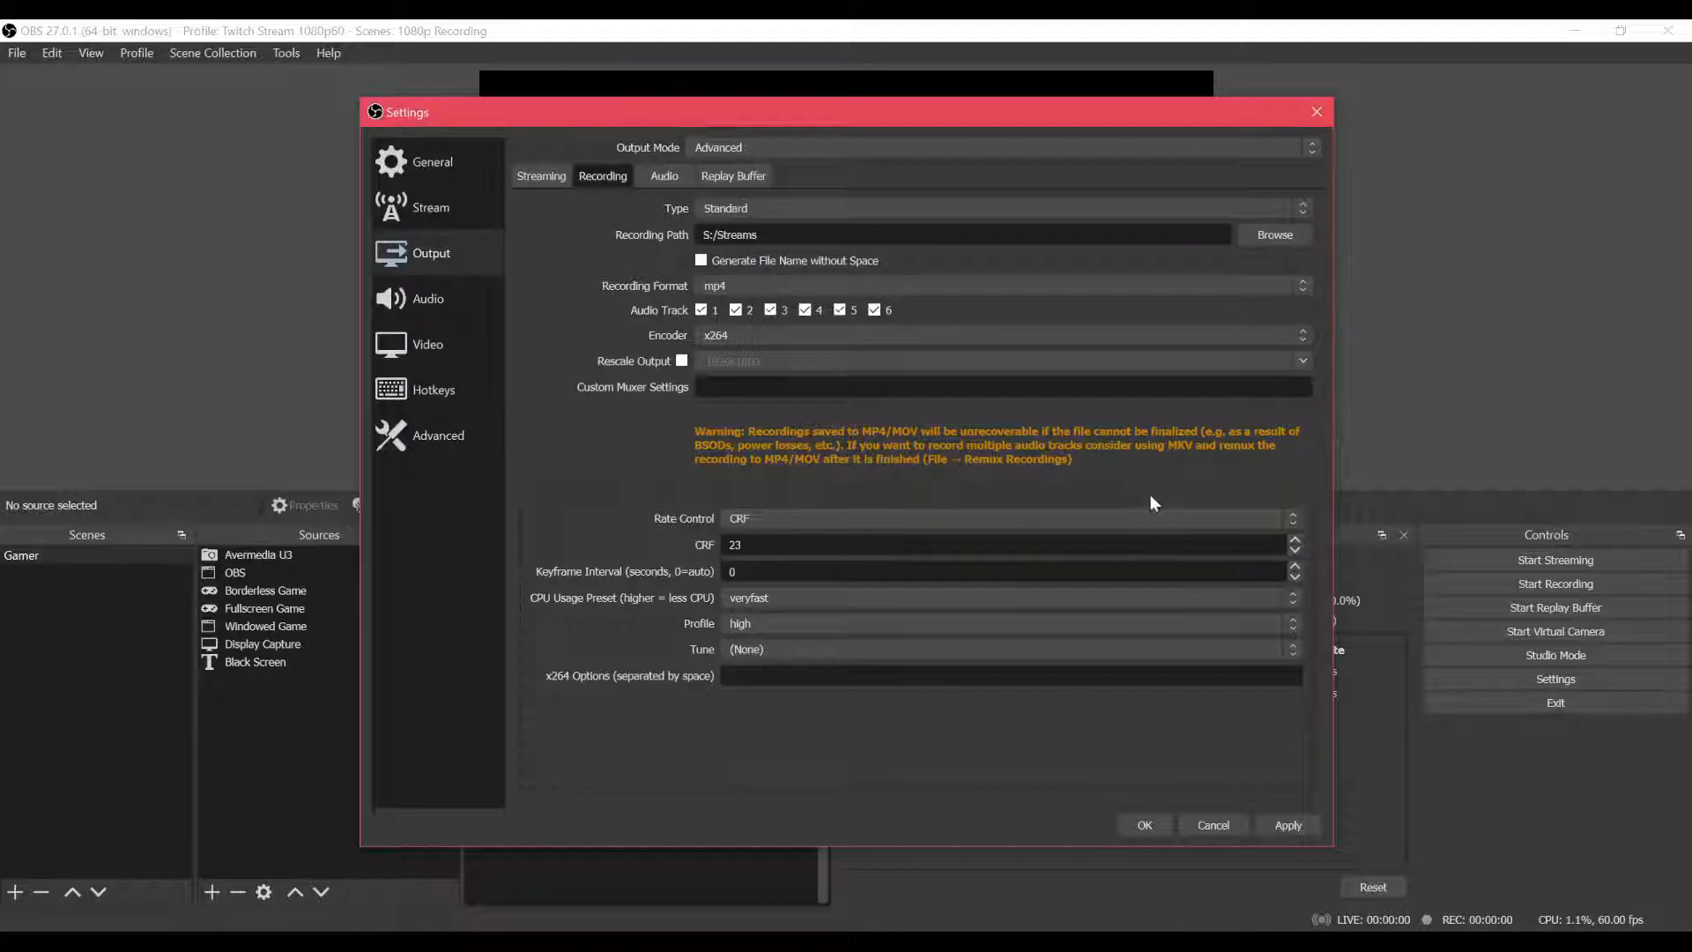
mouse_move(1162, 495)
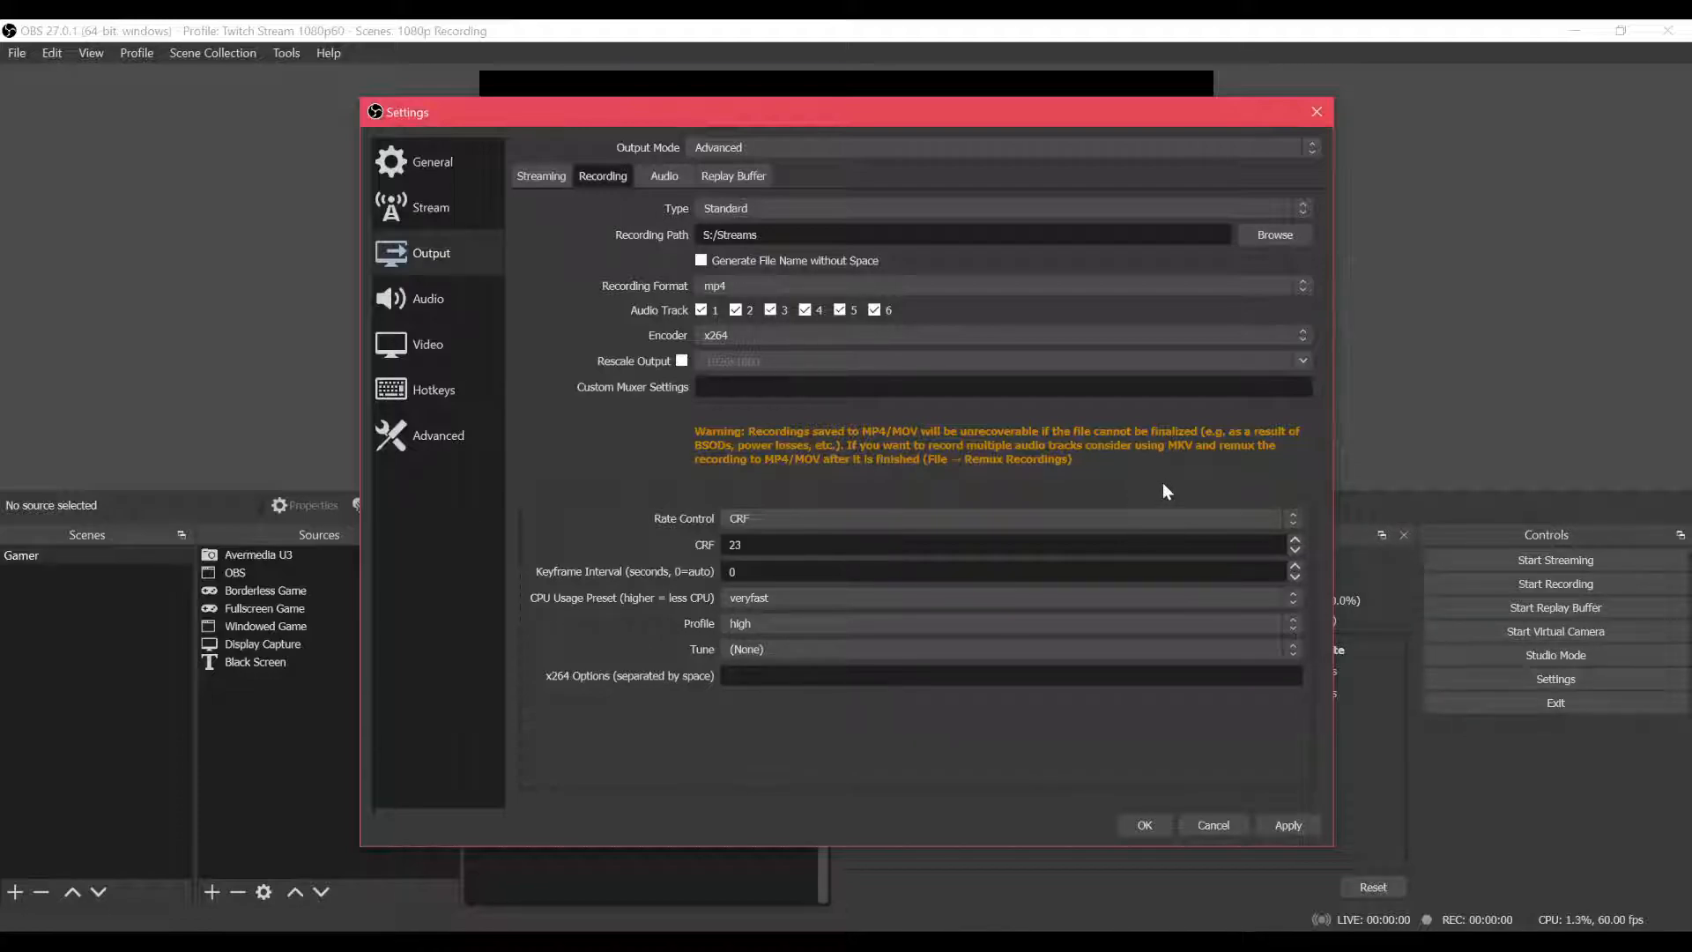
mouse_move(1181, 478)
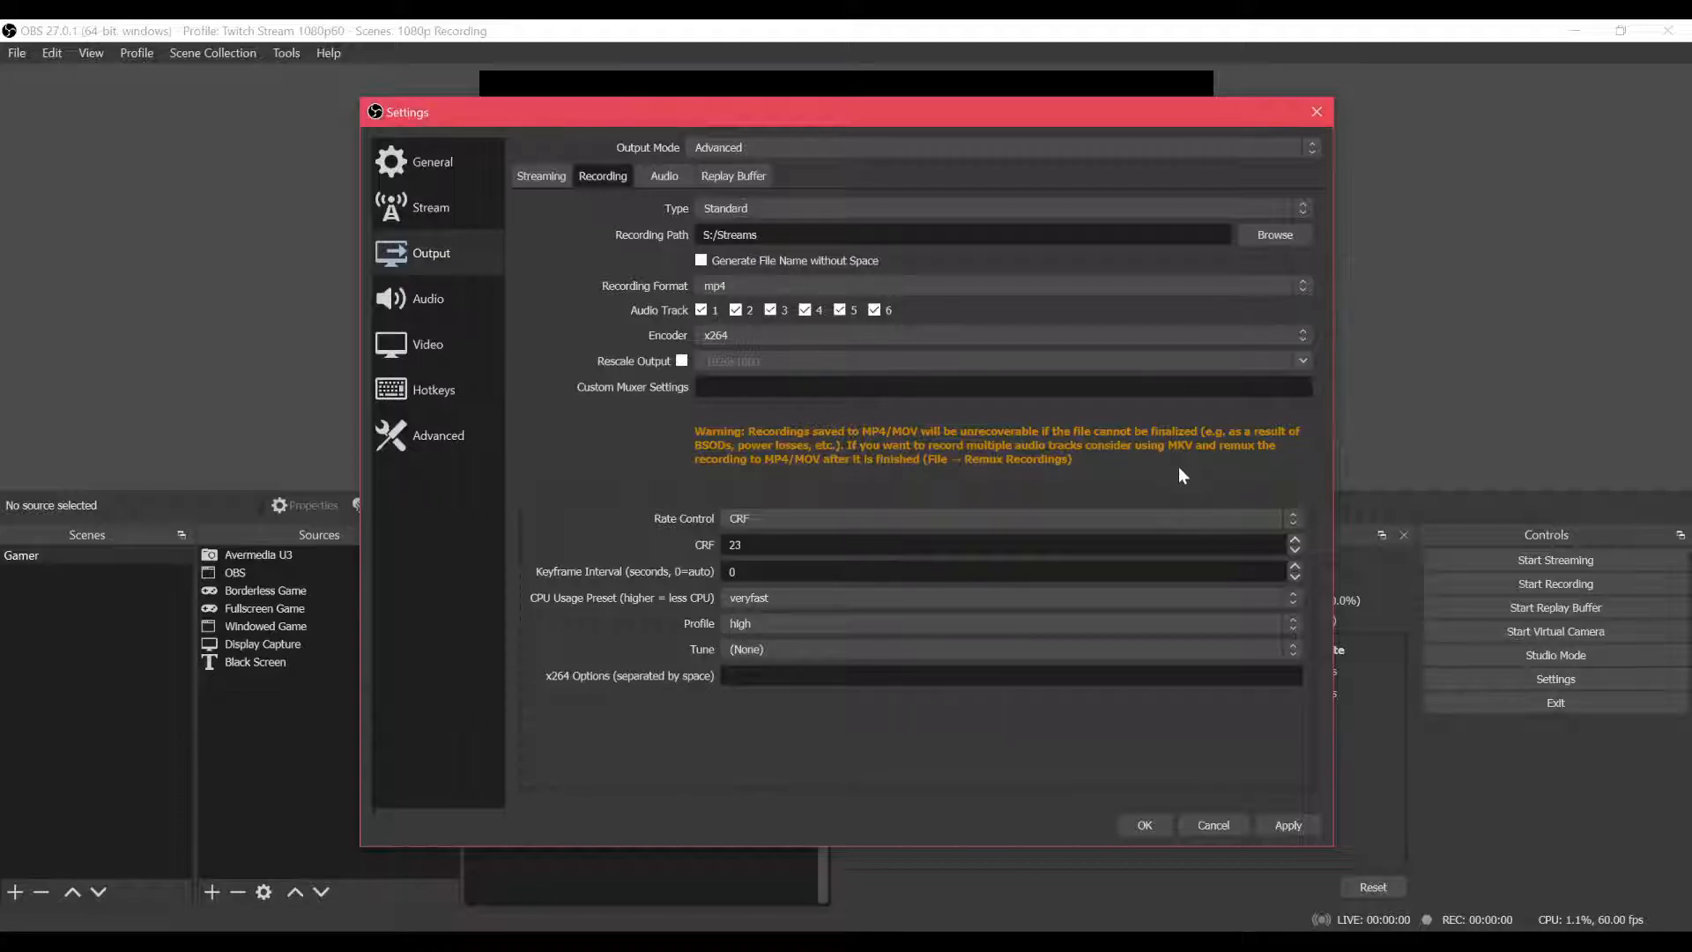
mouse_move(1182, 476)
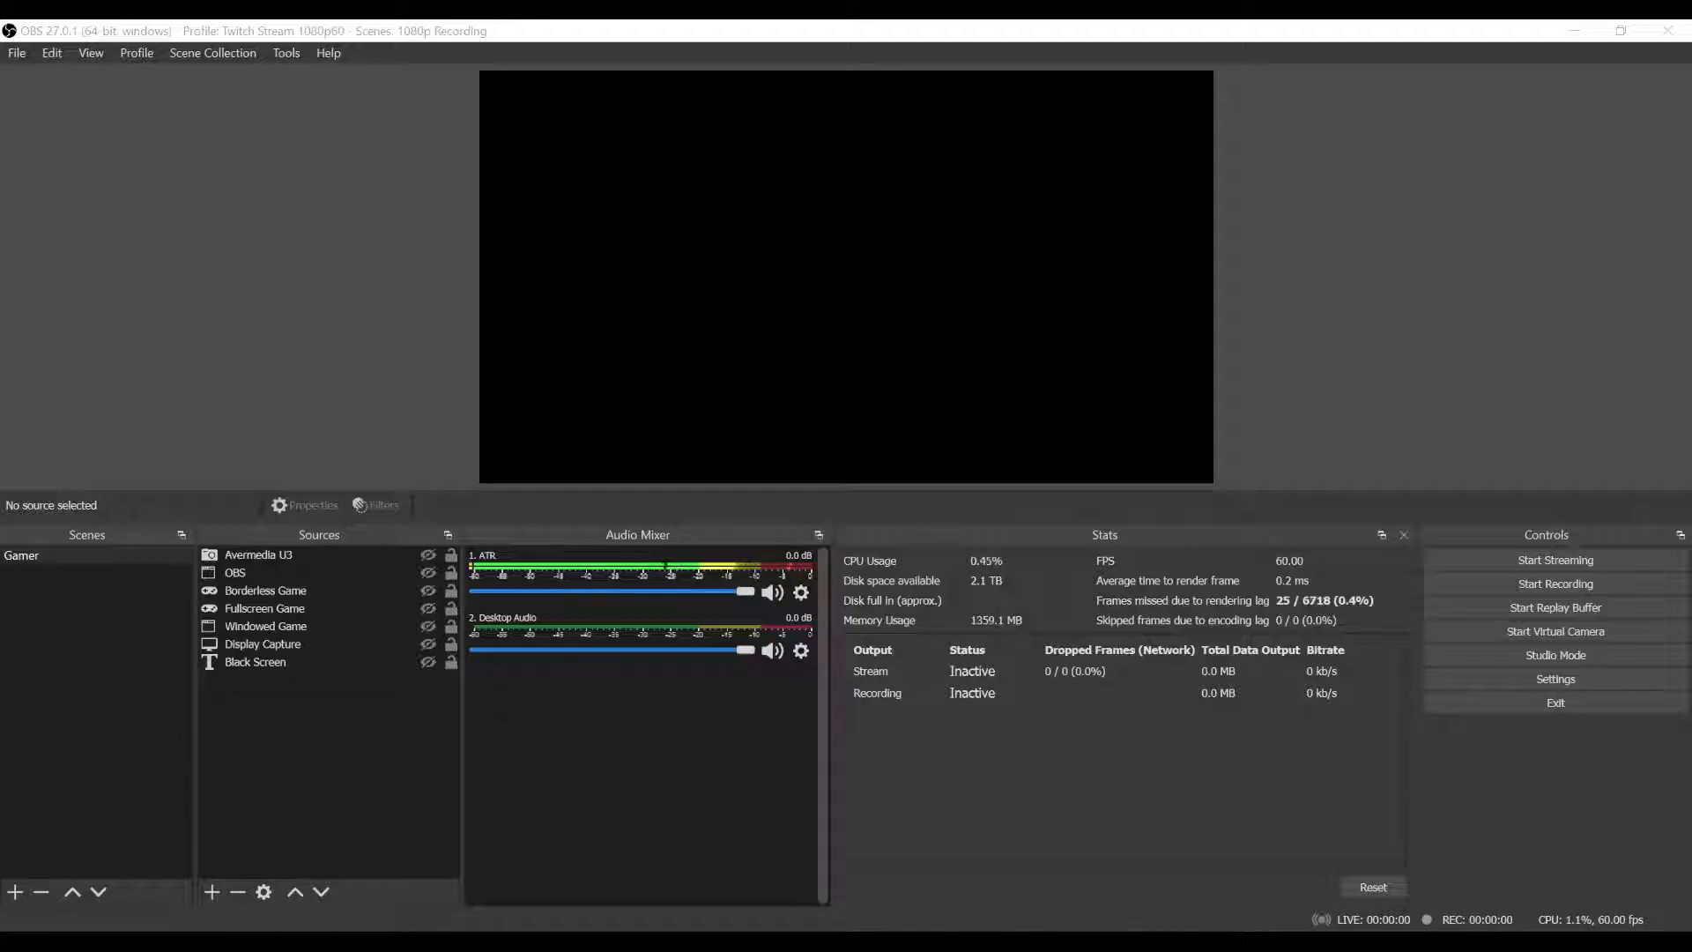
mouse_move(26, 62)
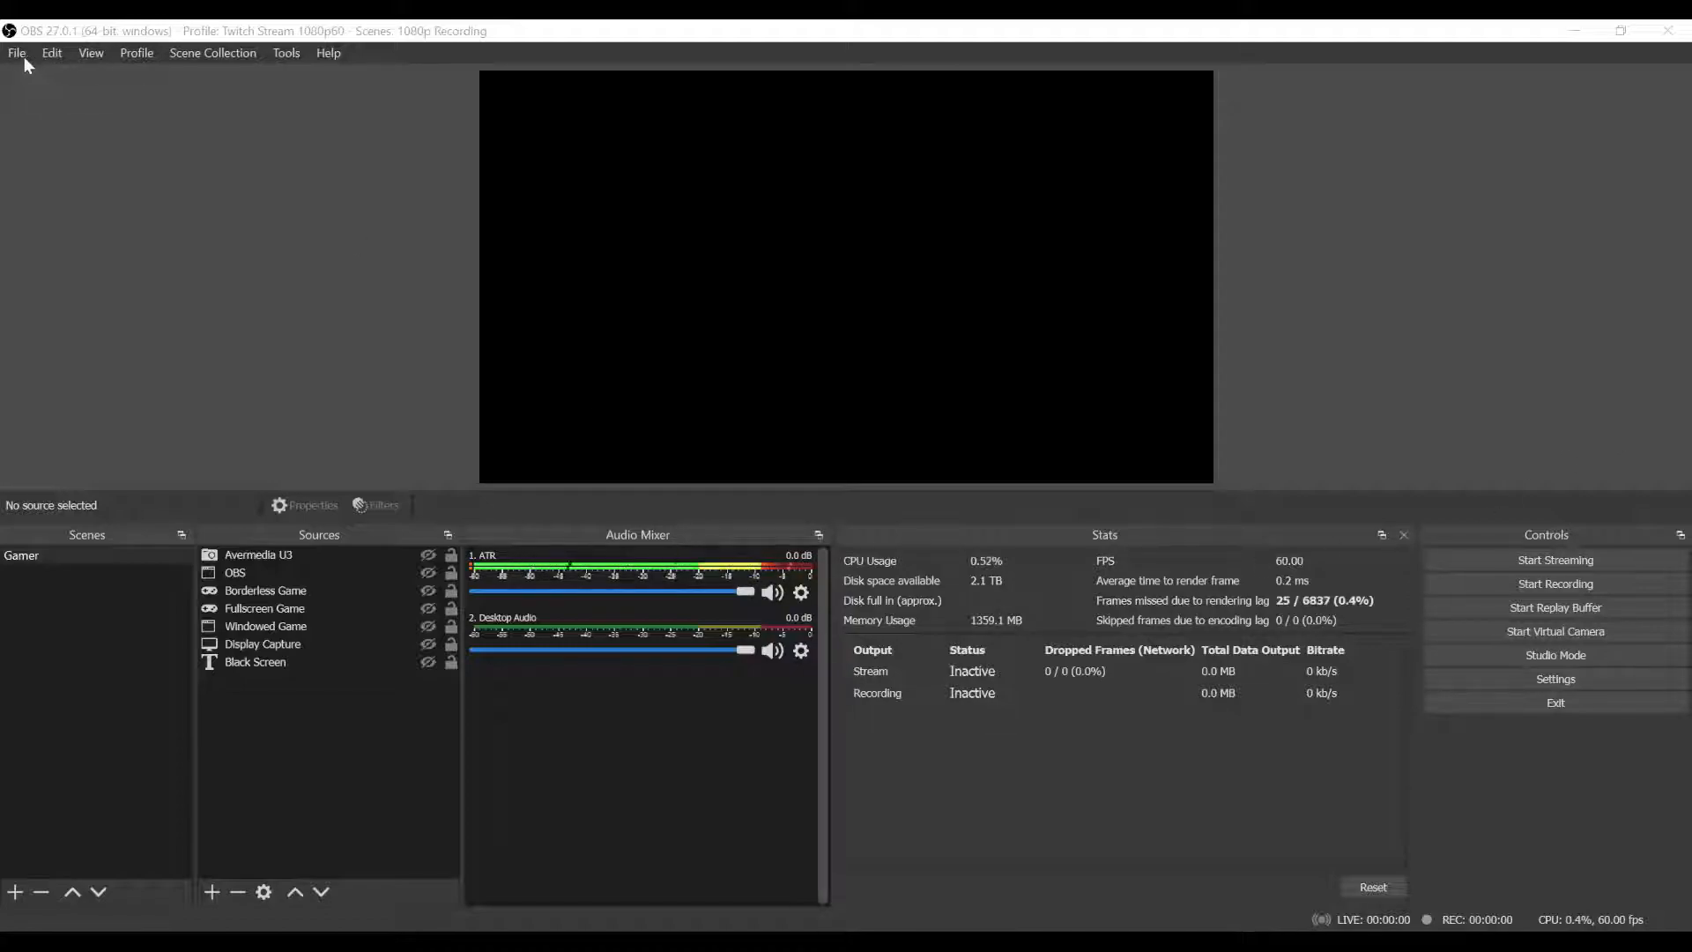
click(16, 52)
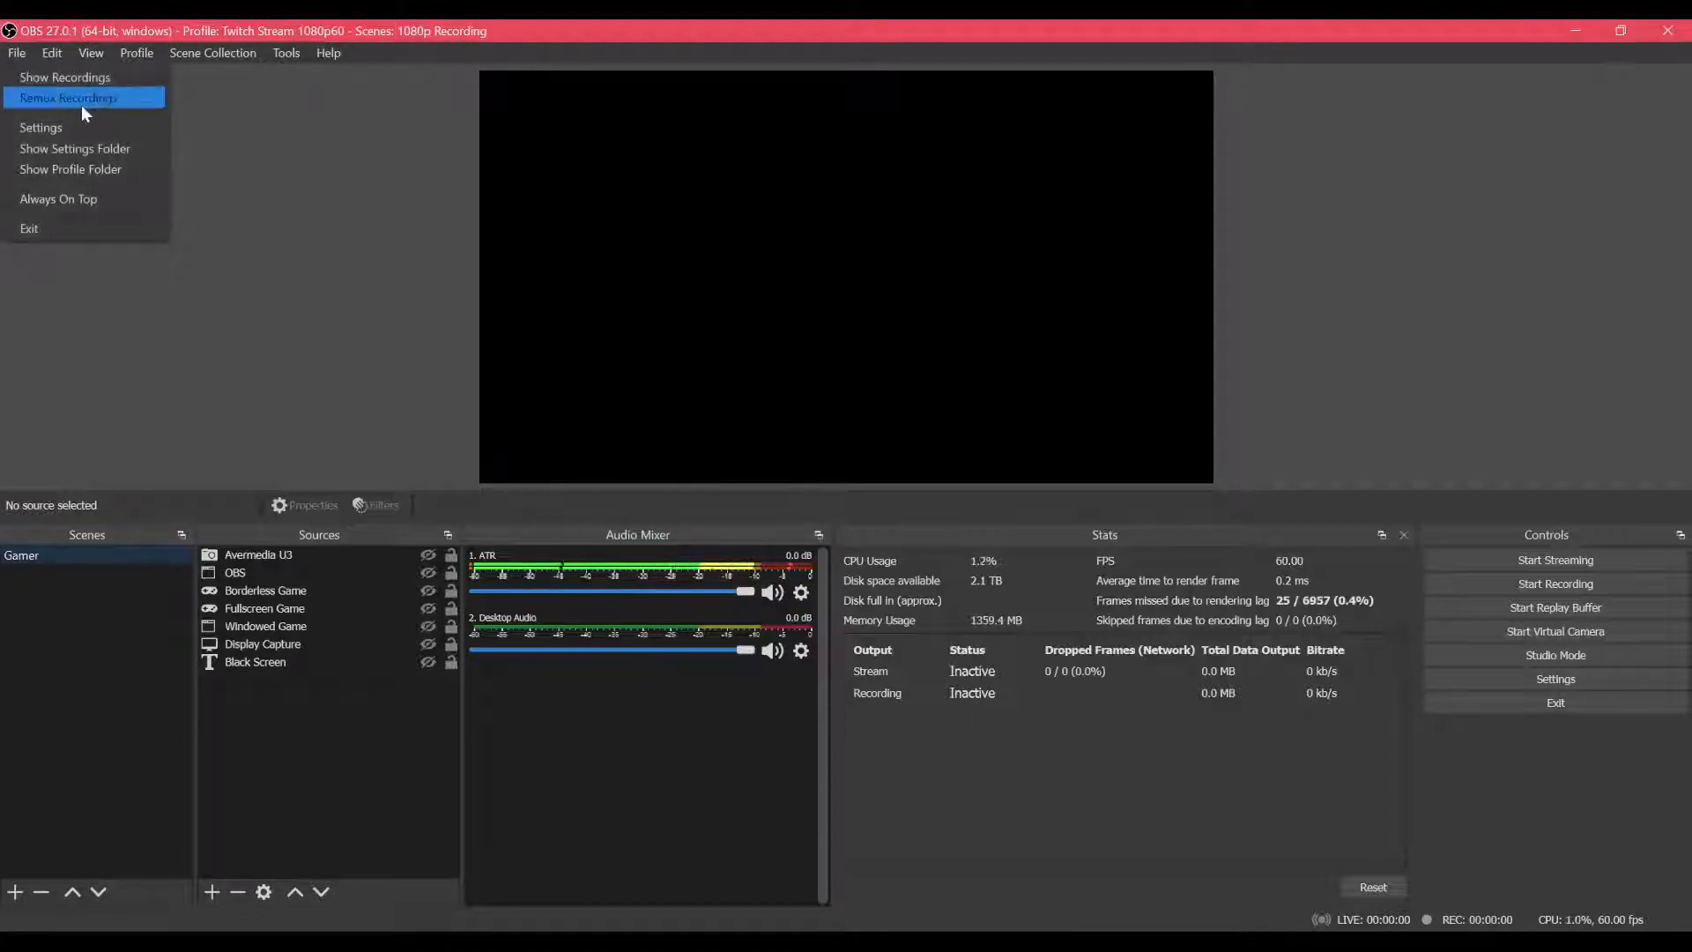
click(68, 97)
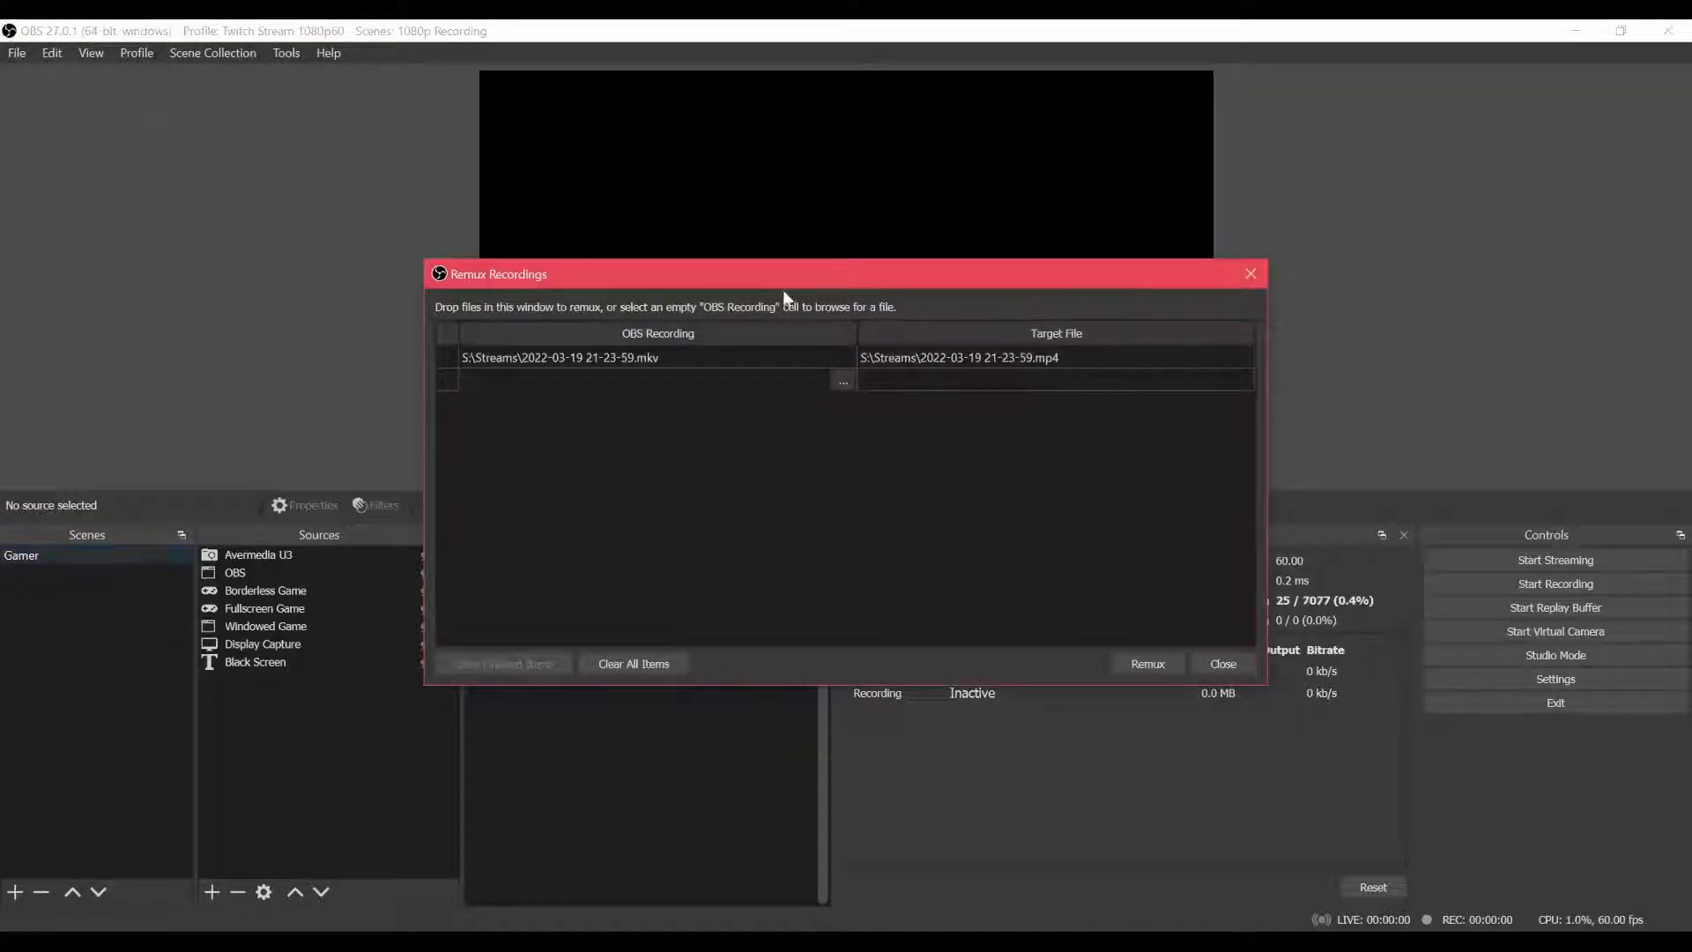
click(633, 664)
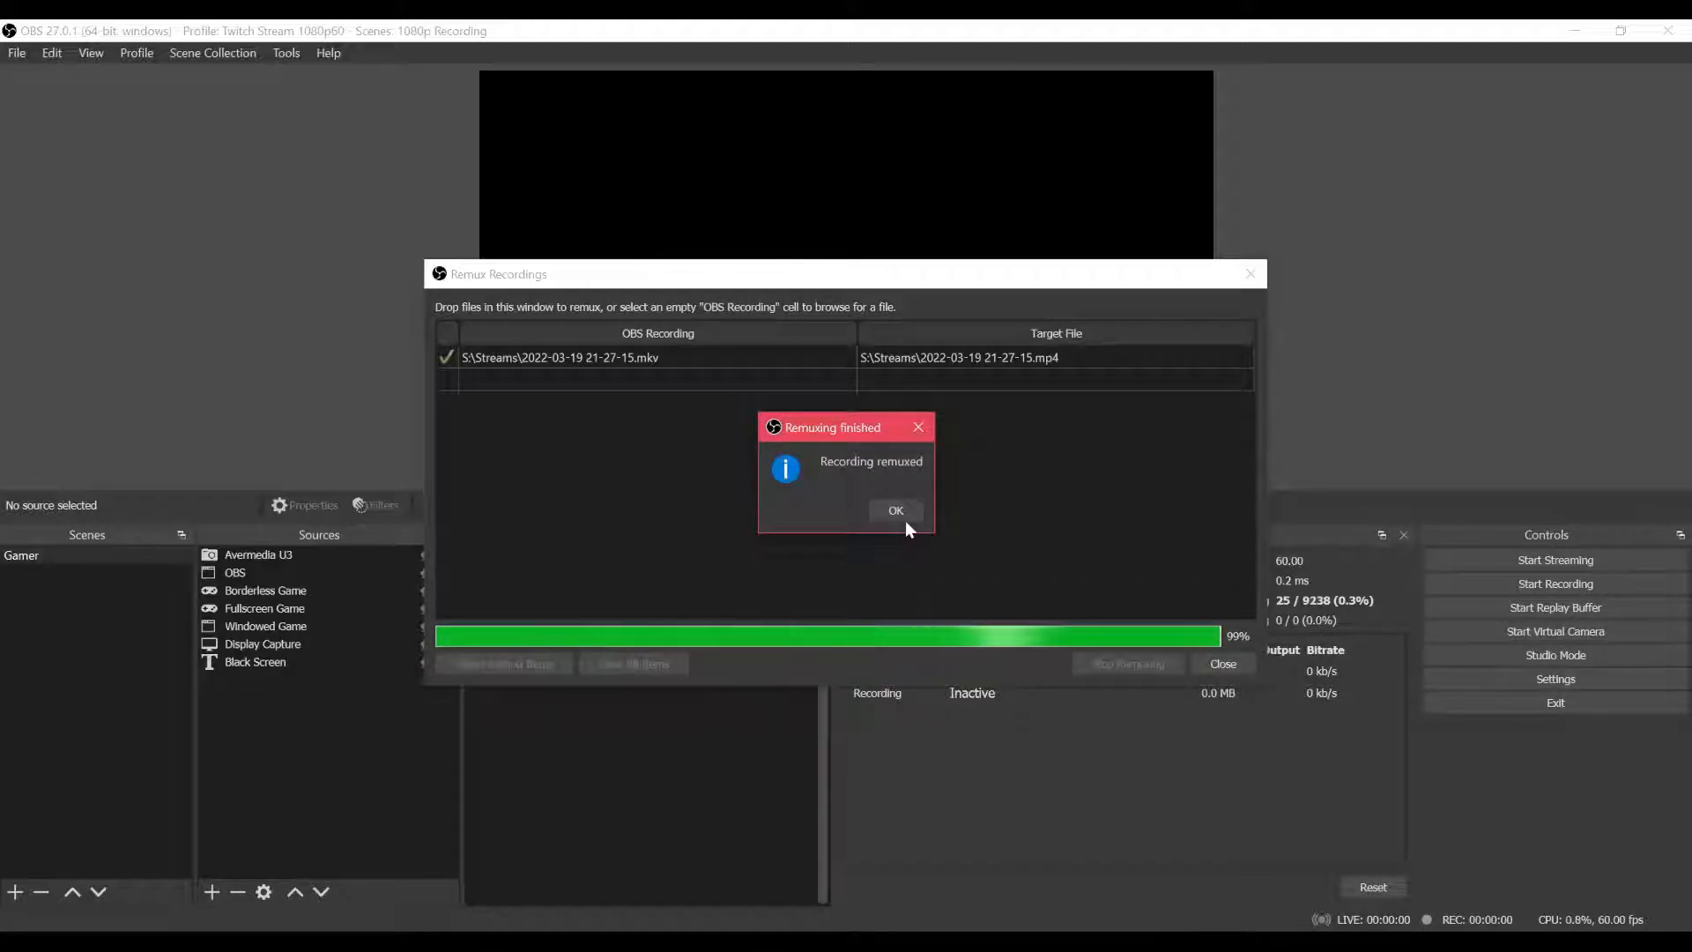
click(894, 510)
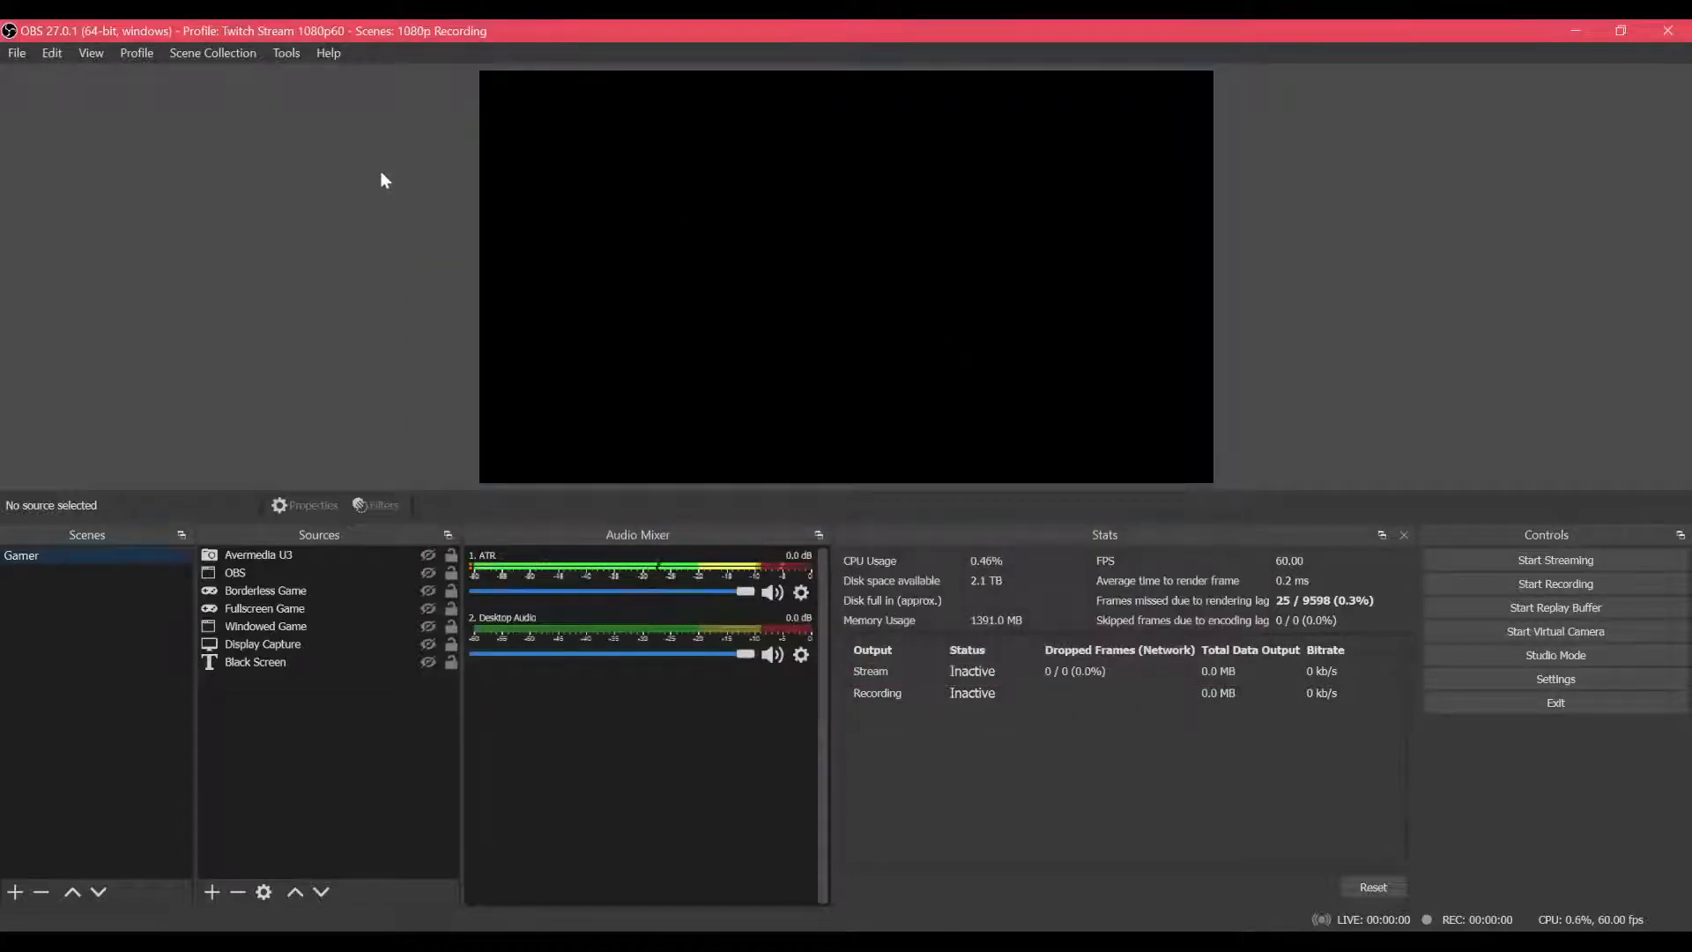
Enable 'Automatically remux to mp4' on the Advanced settings page and apply.
click(16, 52)
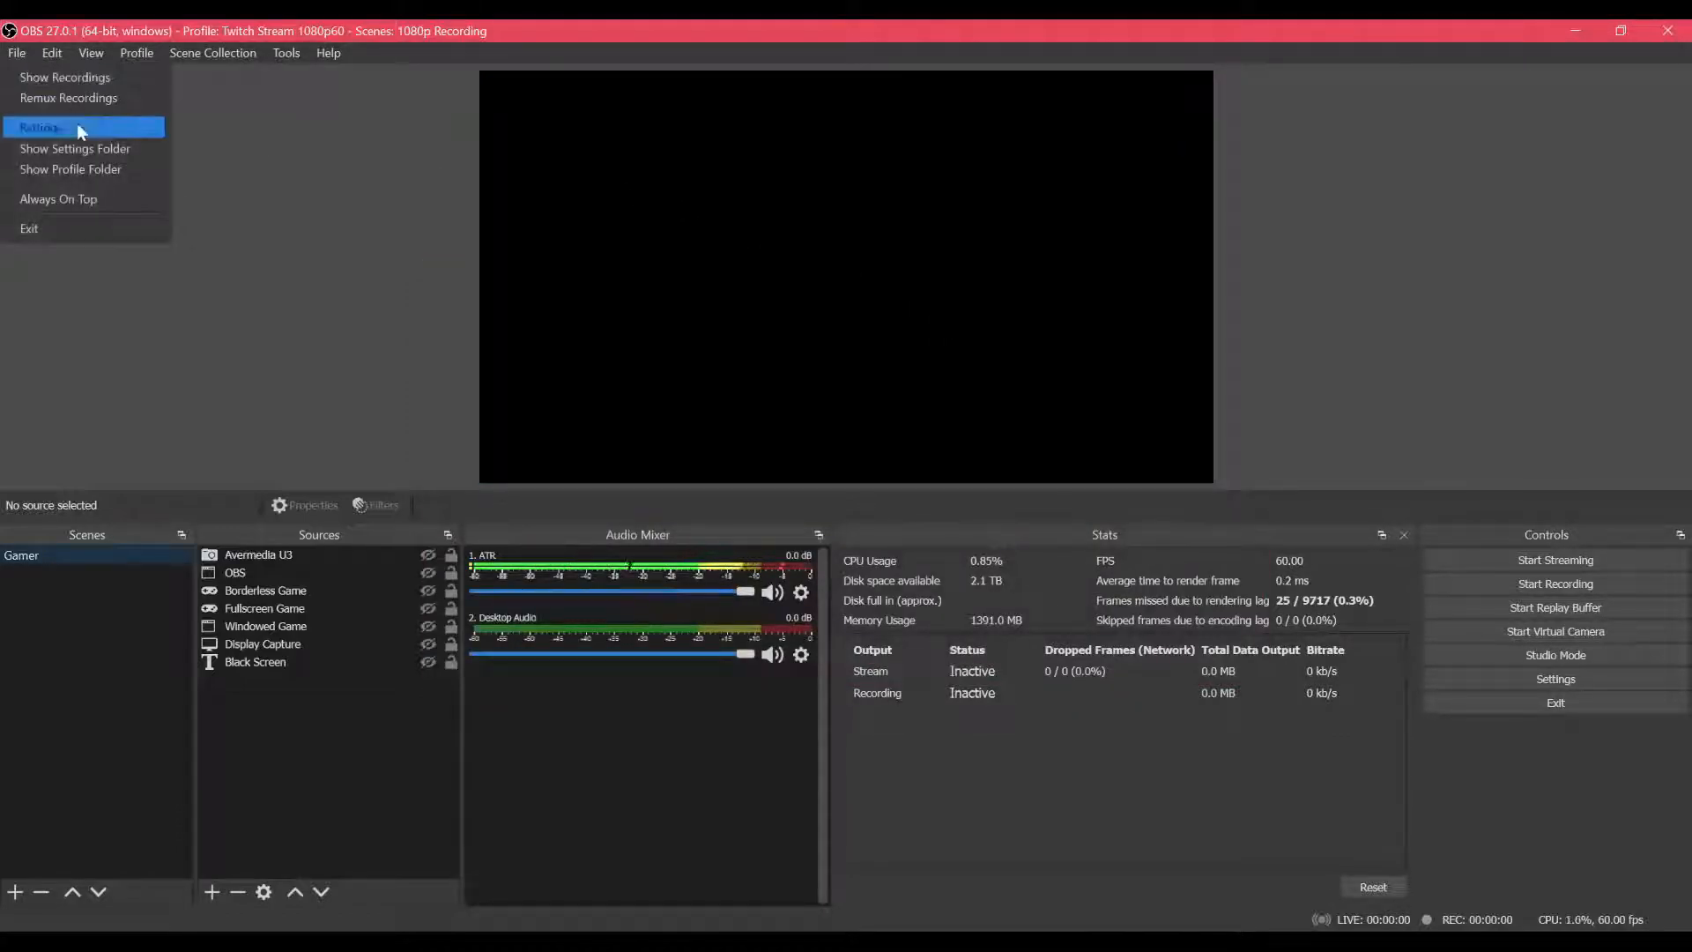
click(38, 126)
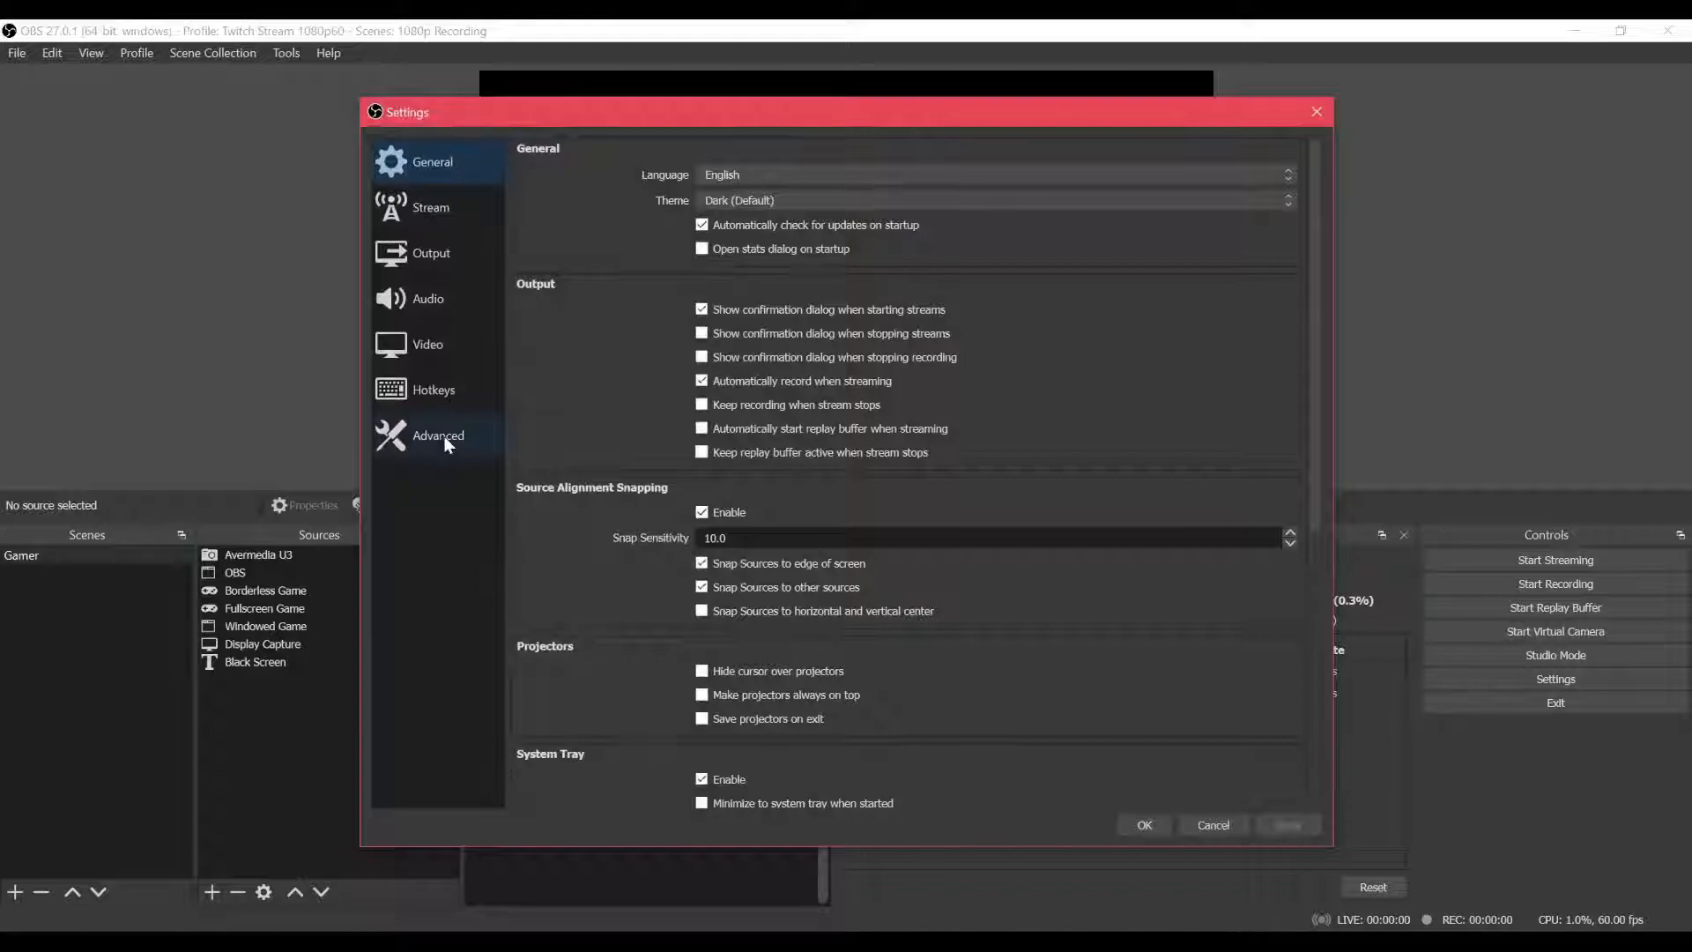
click(438, 434)
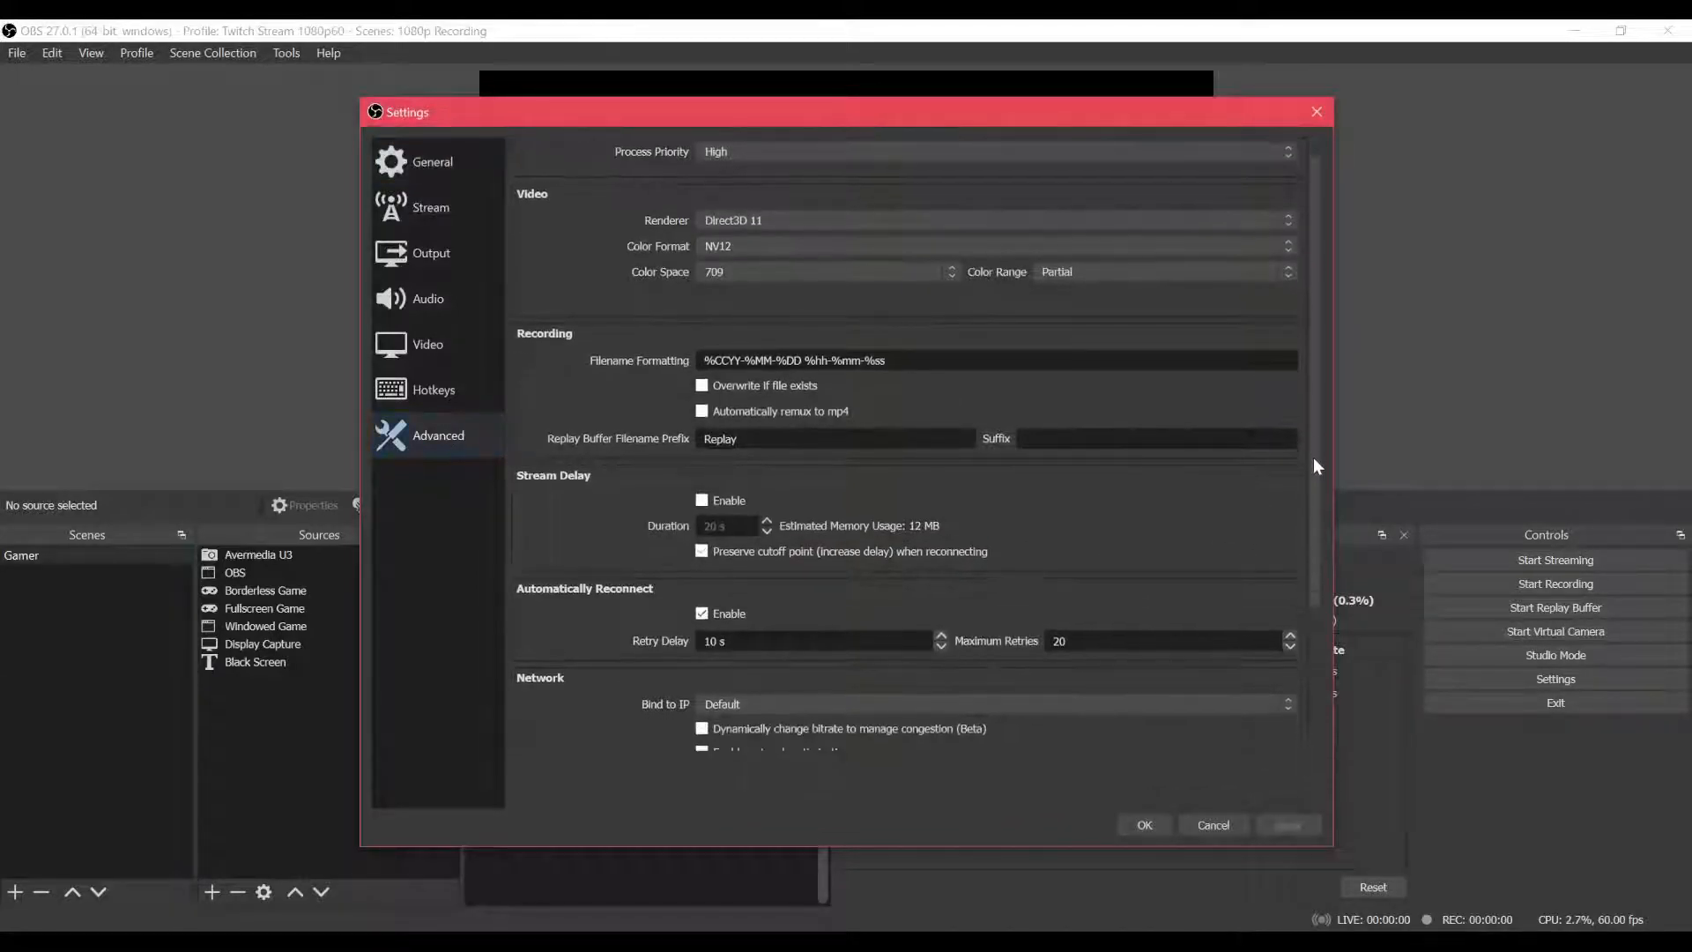
click(702, 412)
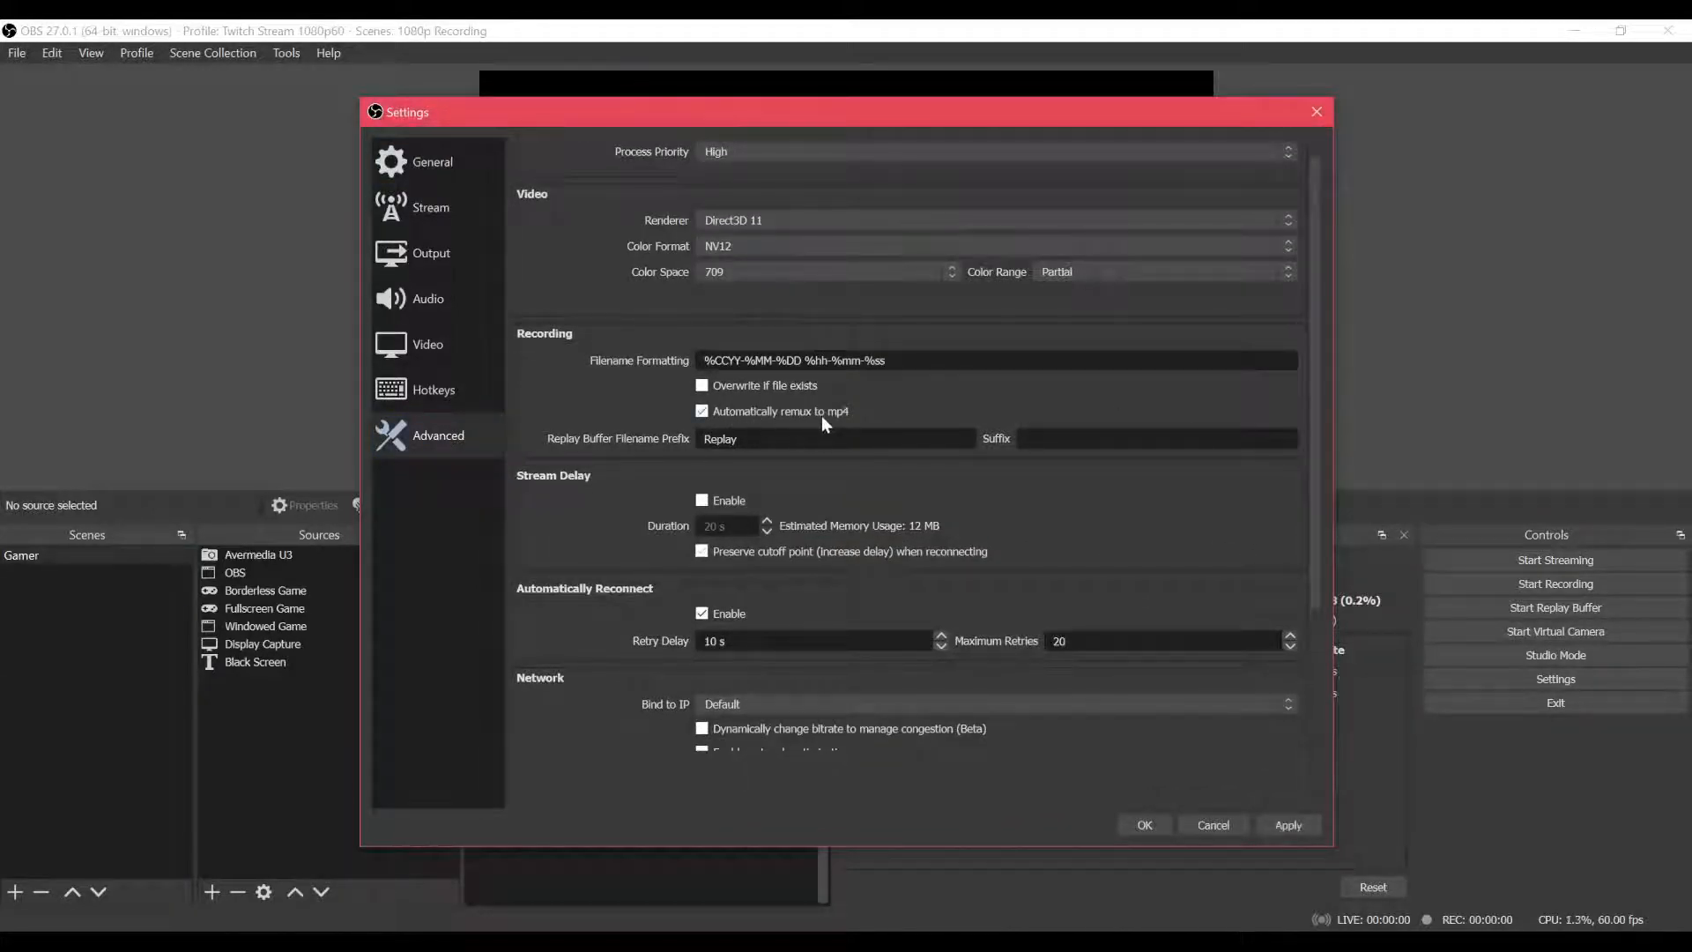
click(1143, 825)
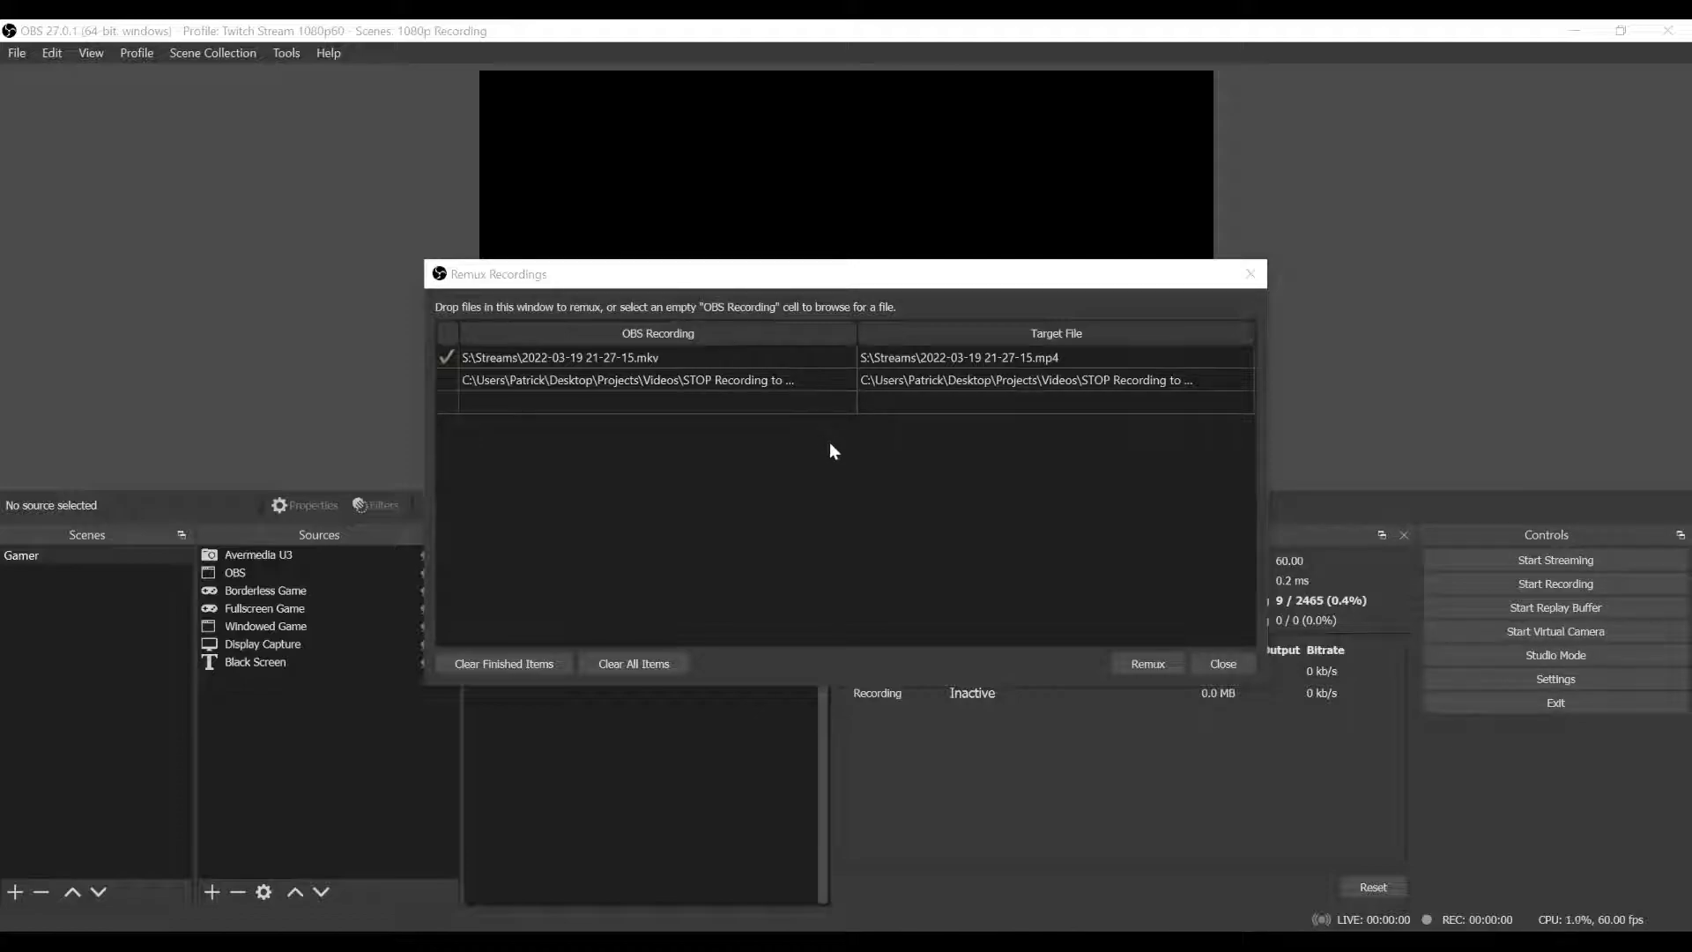
mouse_move(1148, 644)
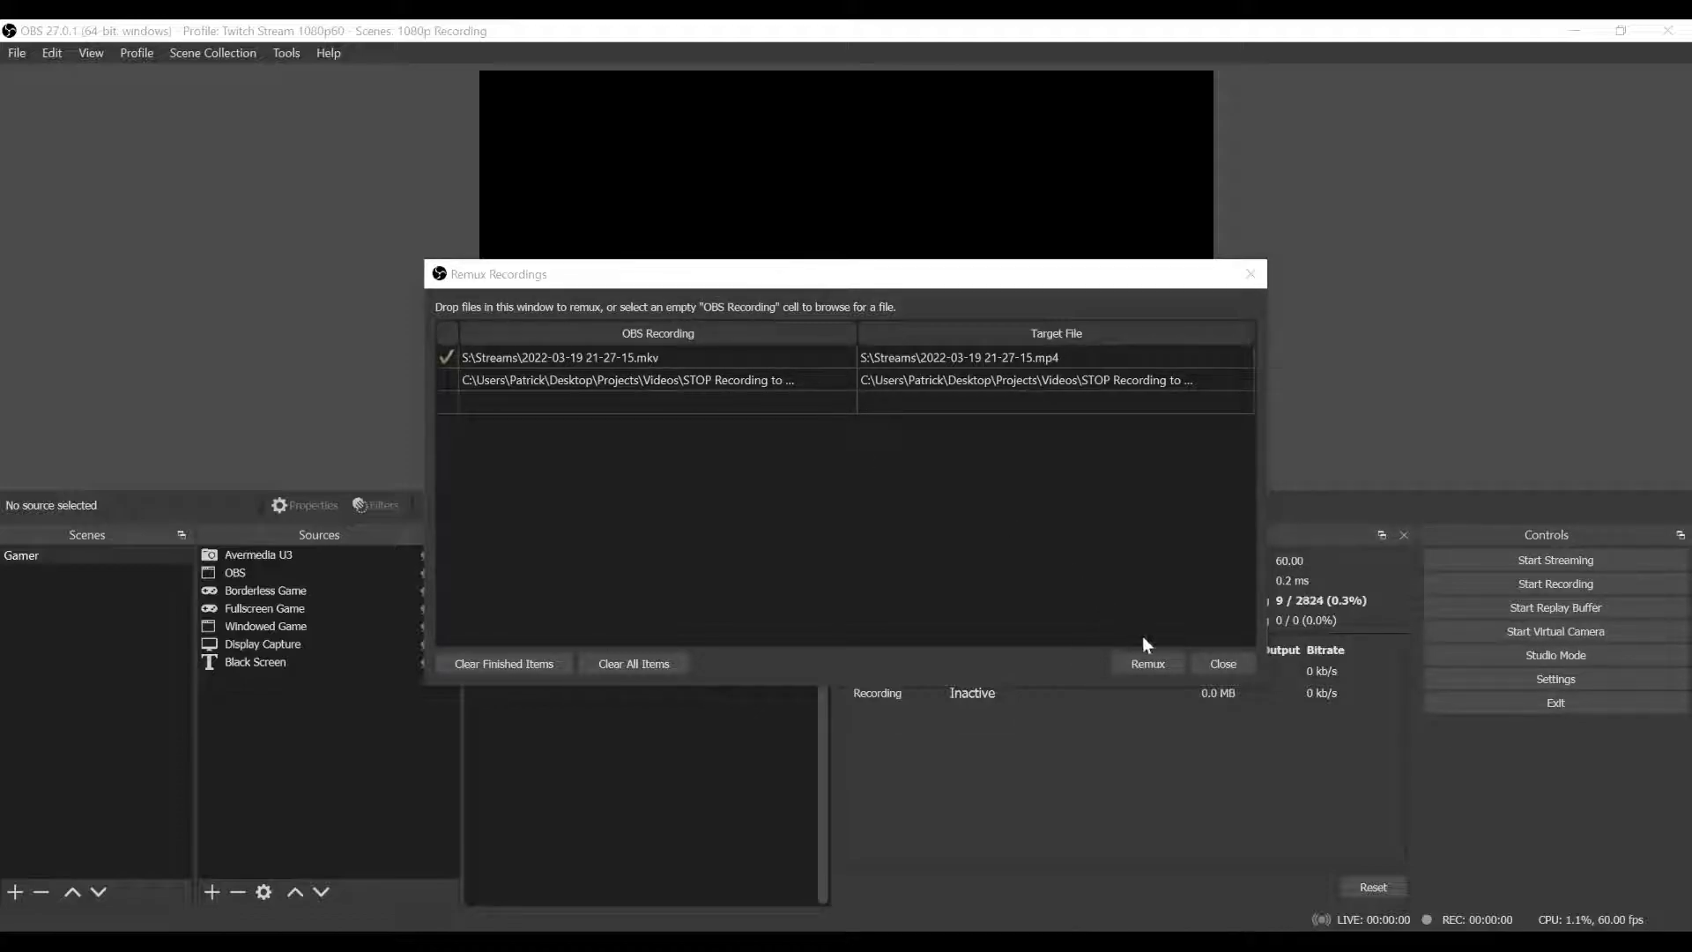
mouse_move(1192, 631)
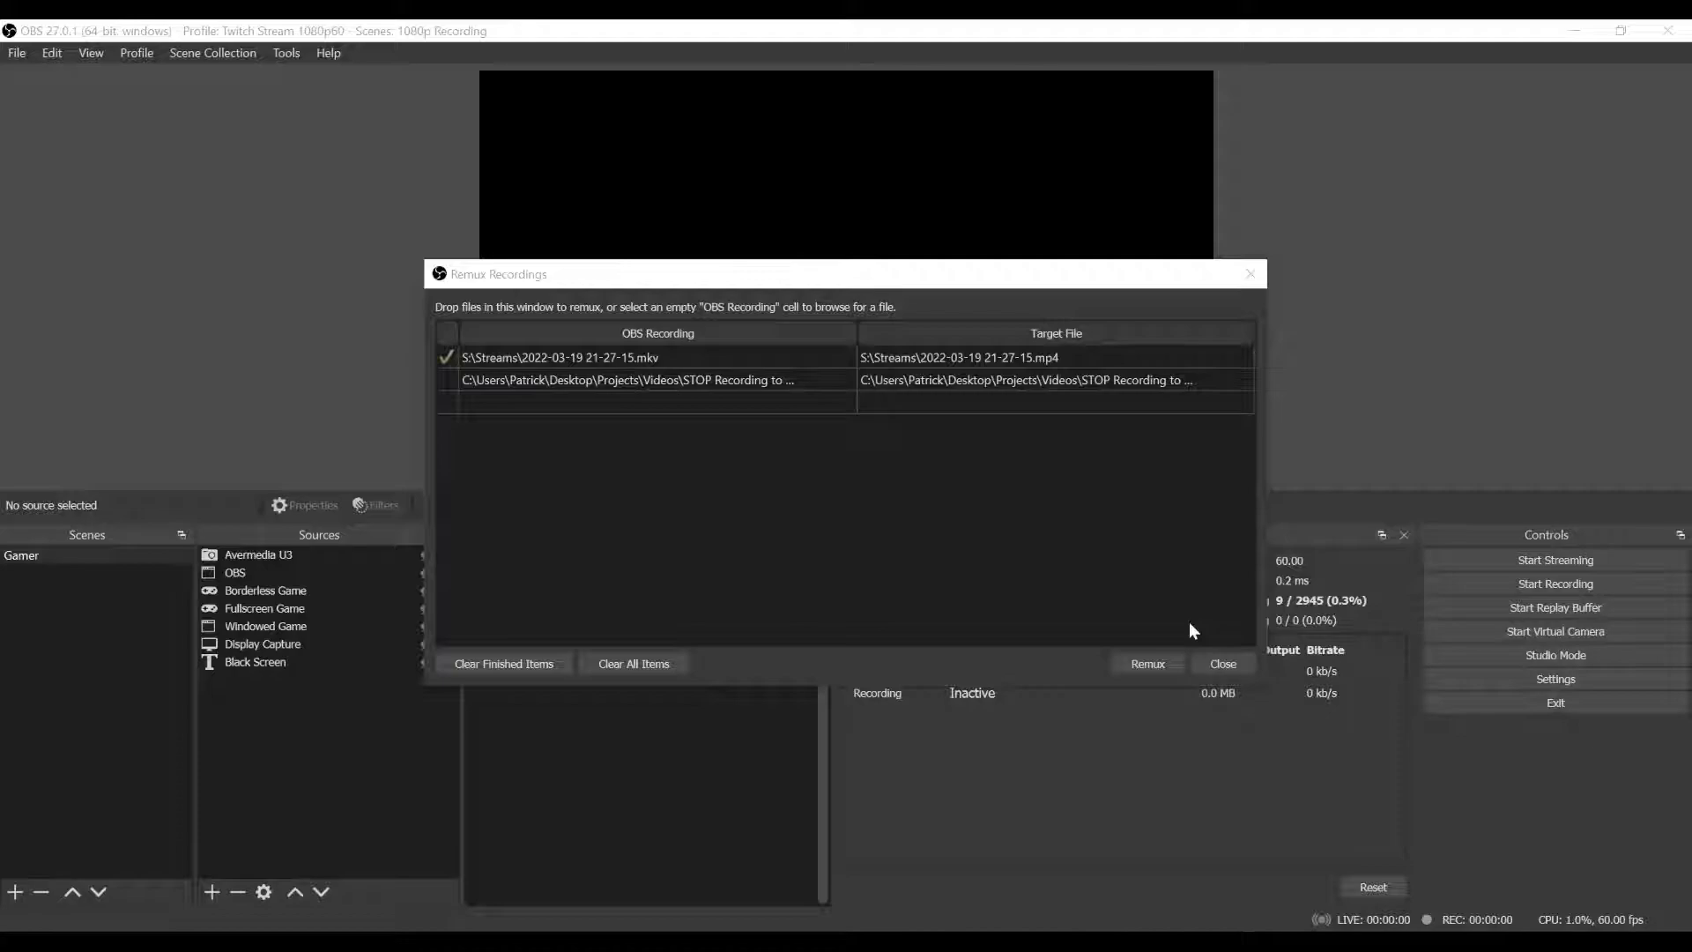
Remux the second recording to MP4, confirm replacing the existing file, and dismiss the notice.
click(1145, 662)
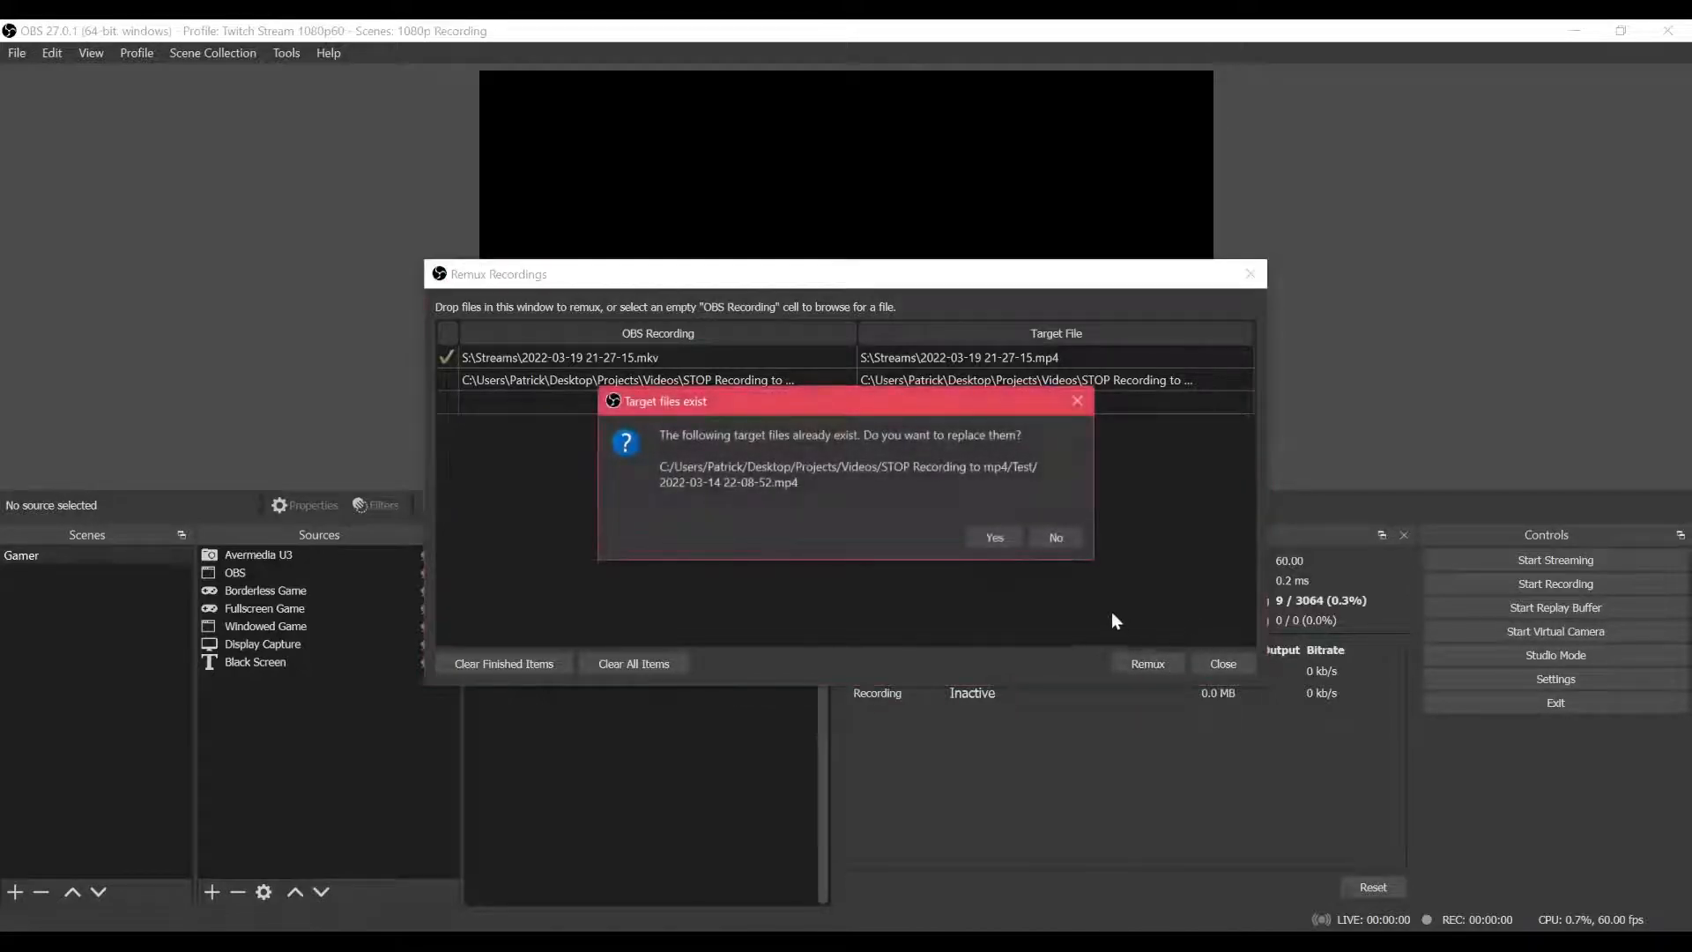
click(991, 538)
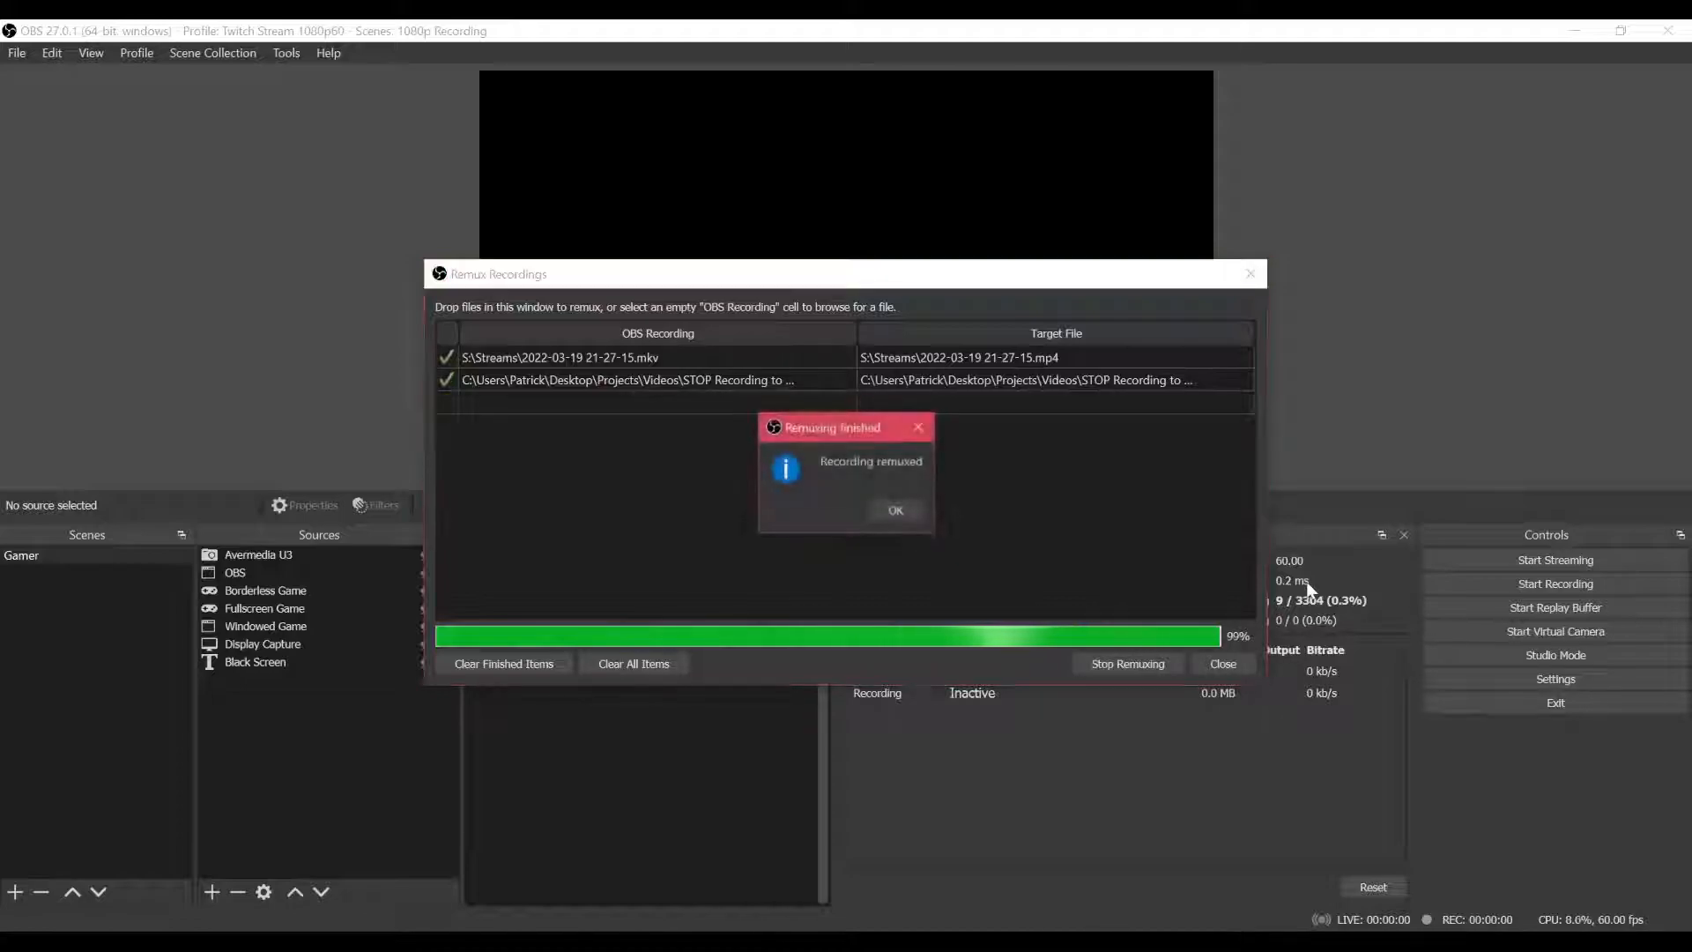
click(894, 510)
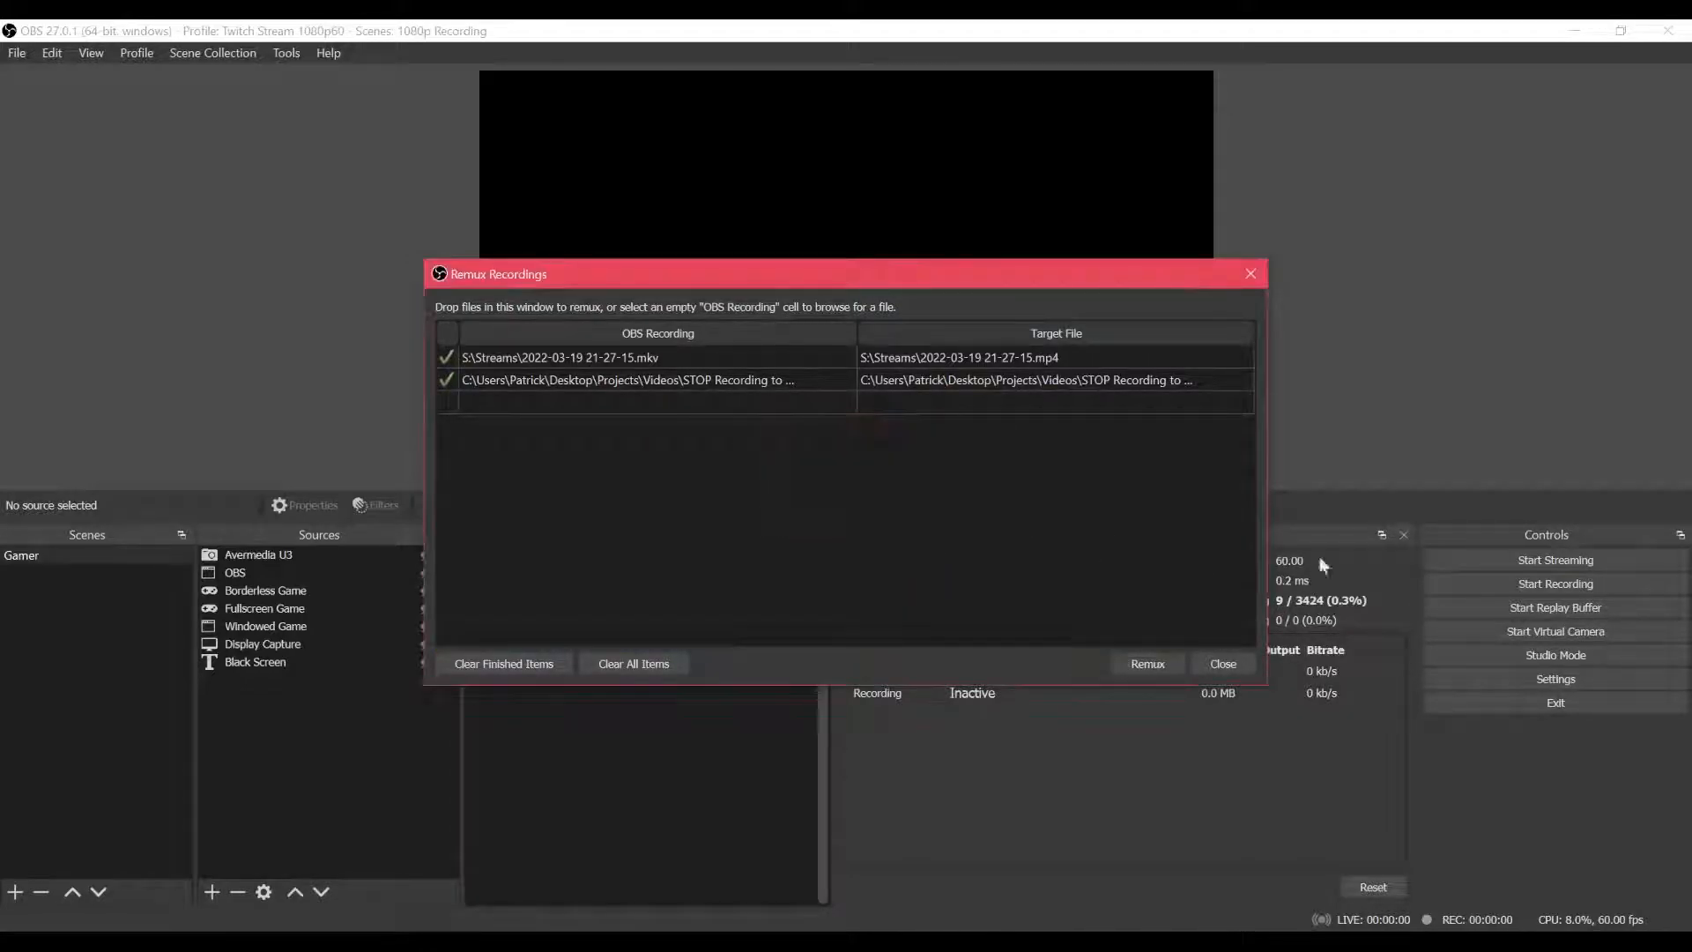
mouse_move(1511, 376)
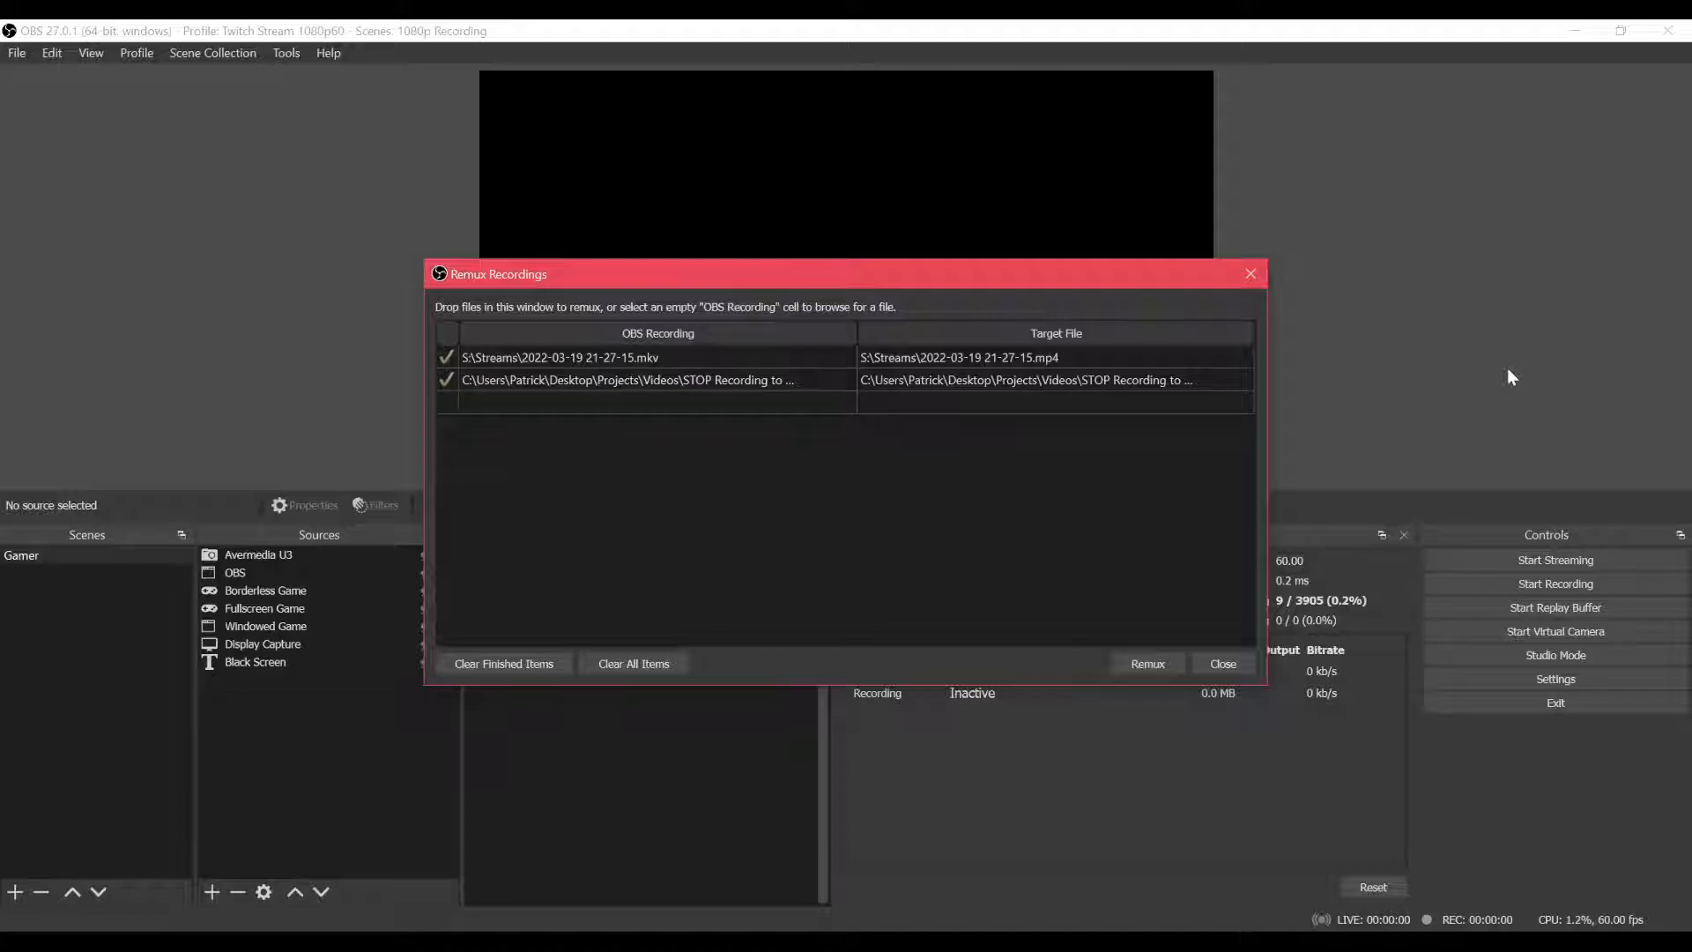